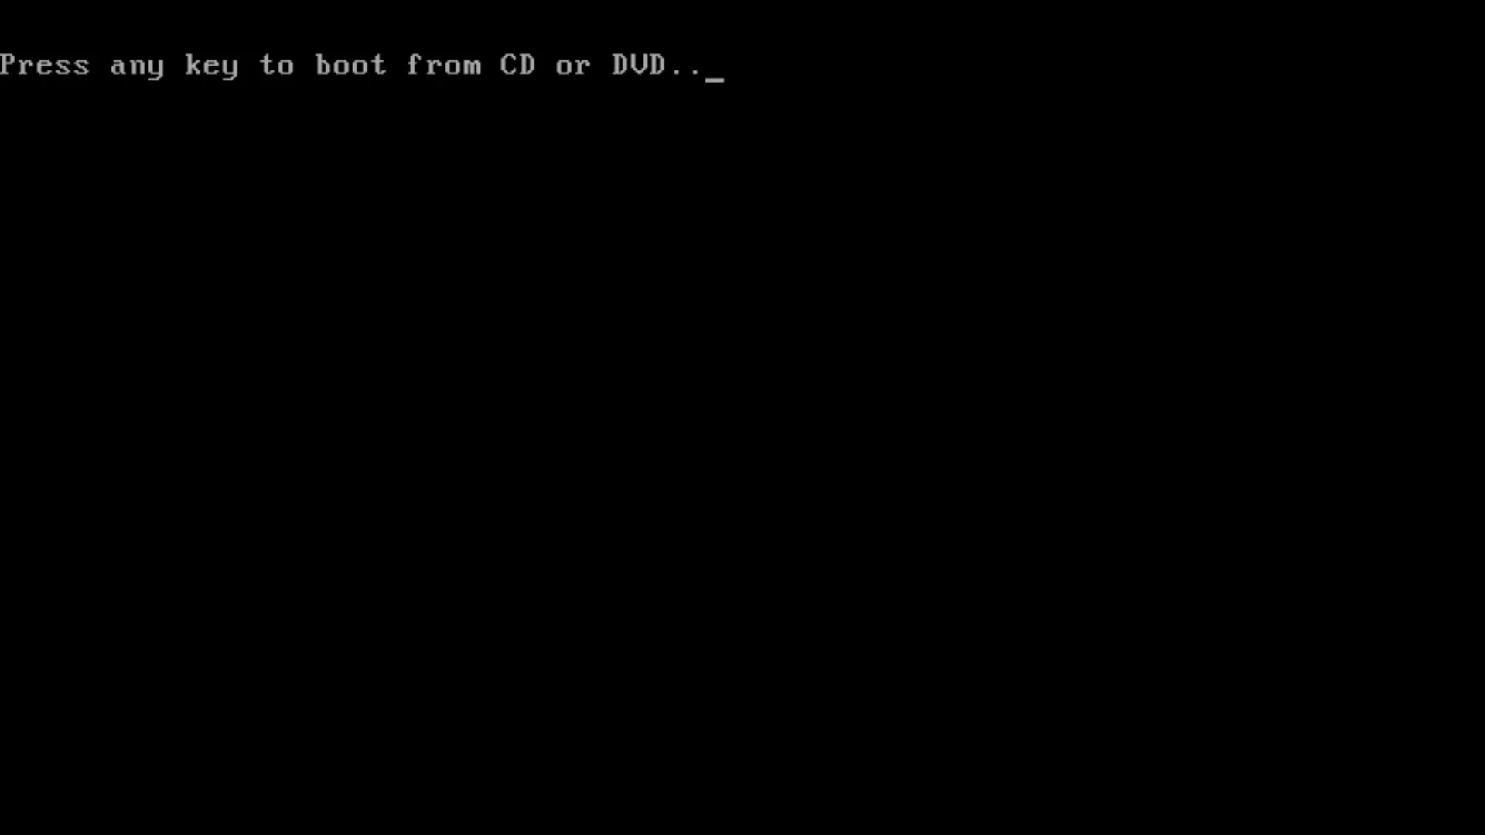
- Boot from the installation disc into the Windows 7 Setup language screen
key(enter)
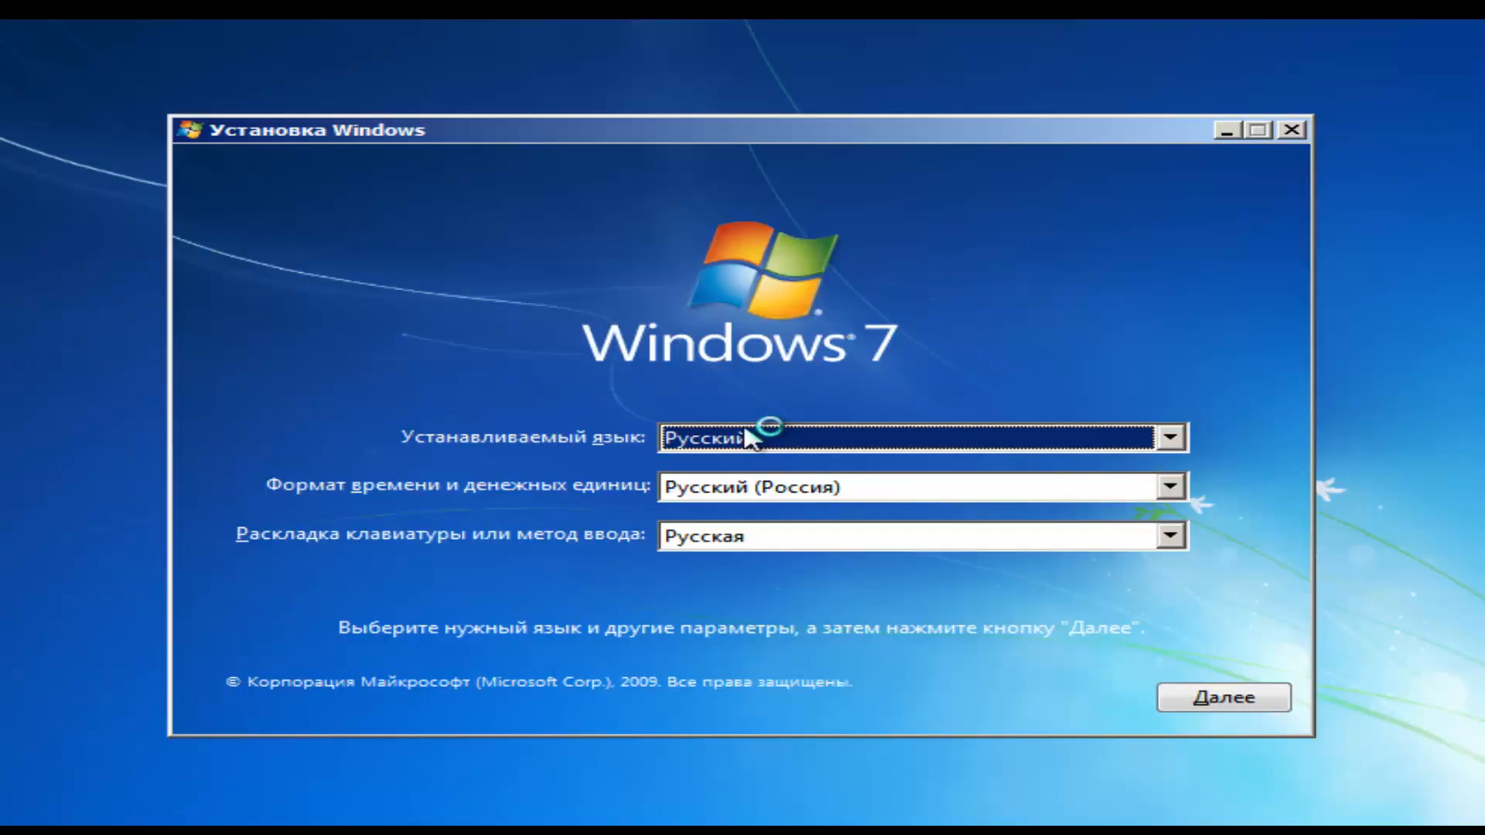
key(shift+f10)
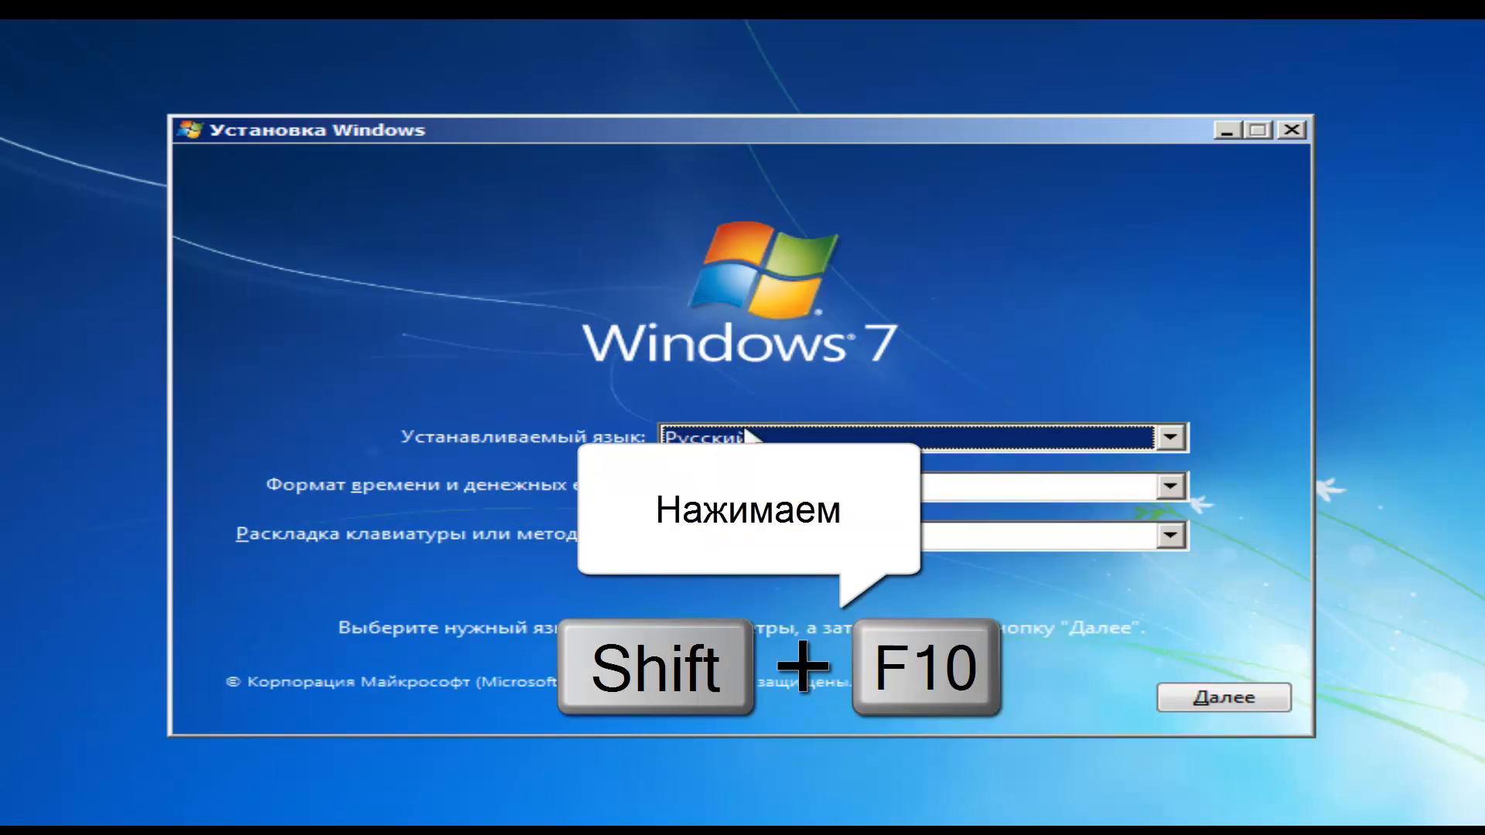
- Start DiskPart from a Shift+F10 command prompt and list the available disks
key(shift+f10)
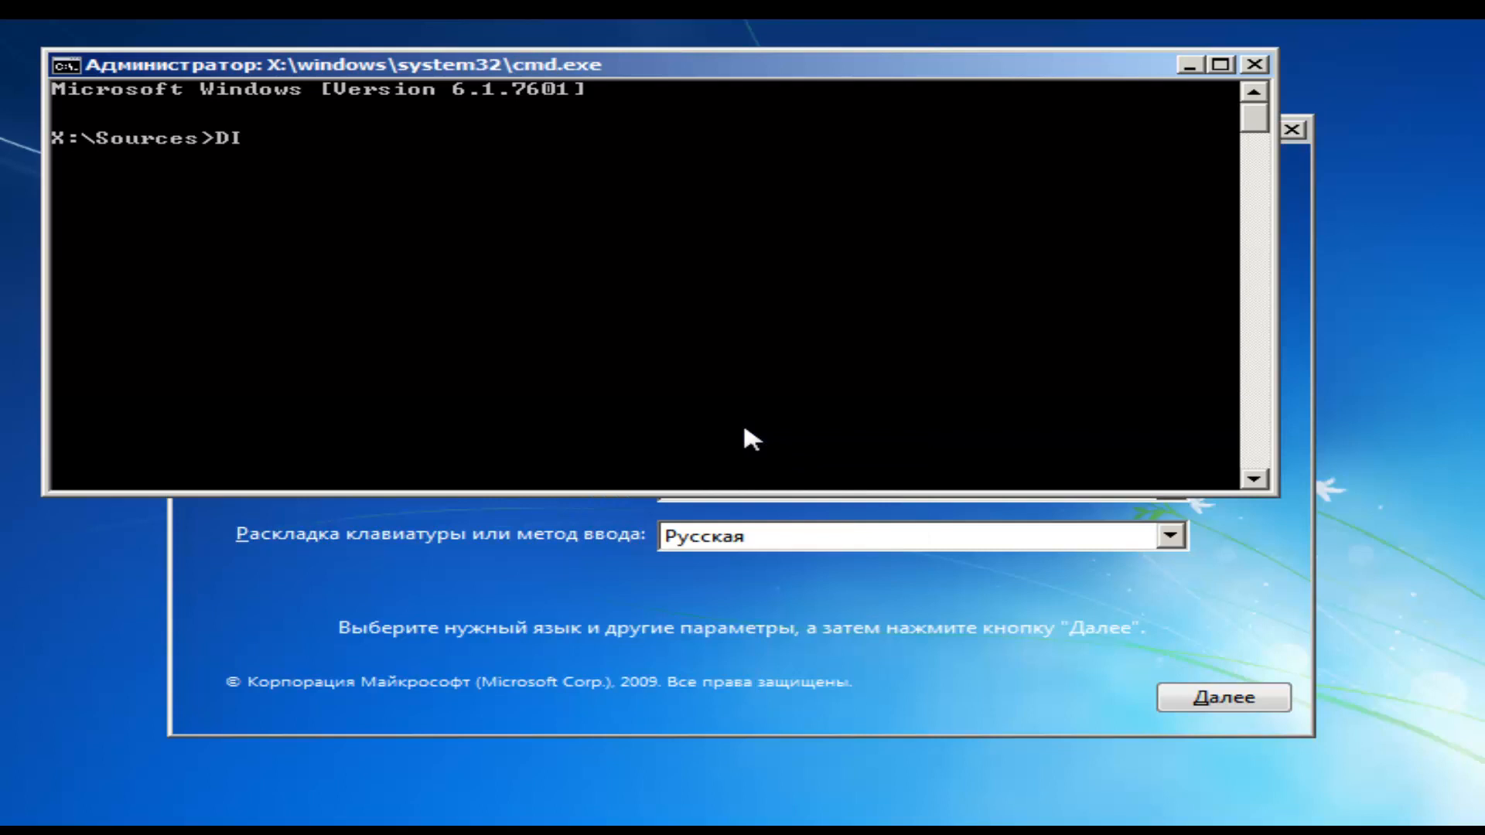
text(SK)
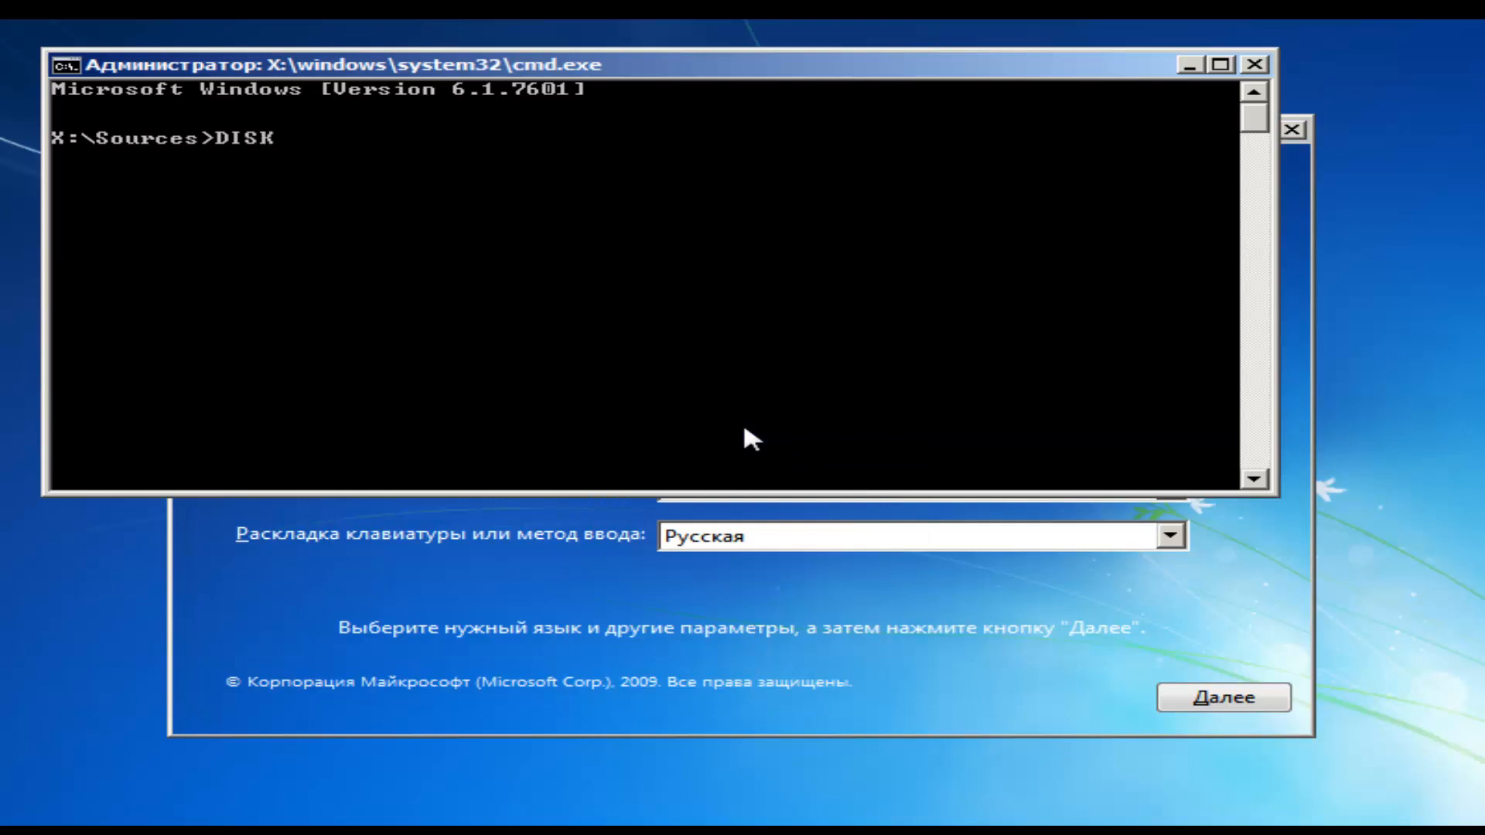
key(enter)
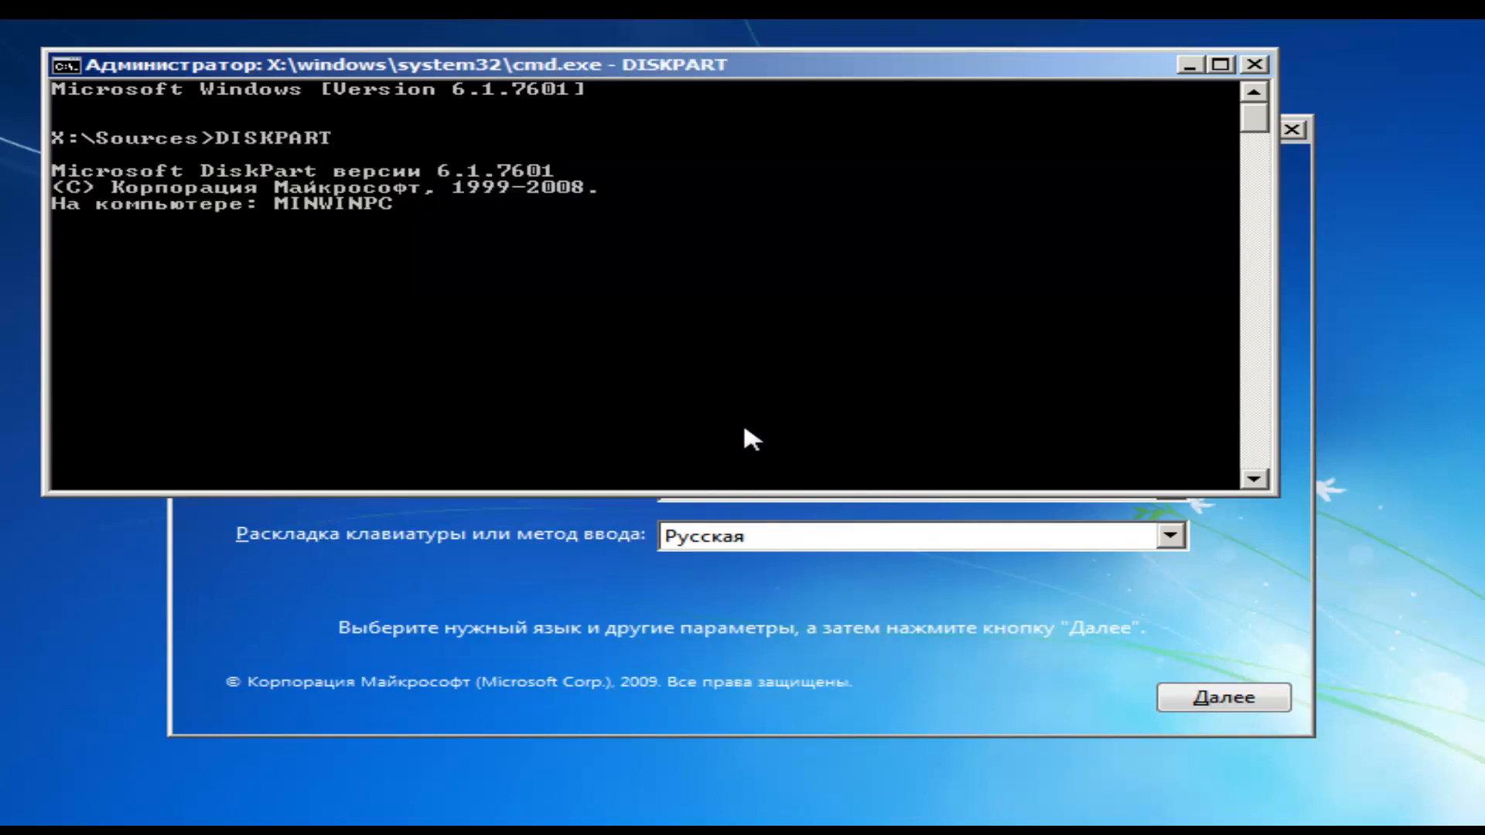
text(LIST DIS)
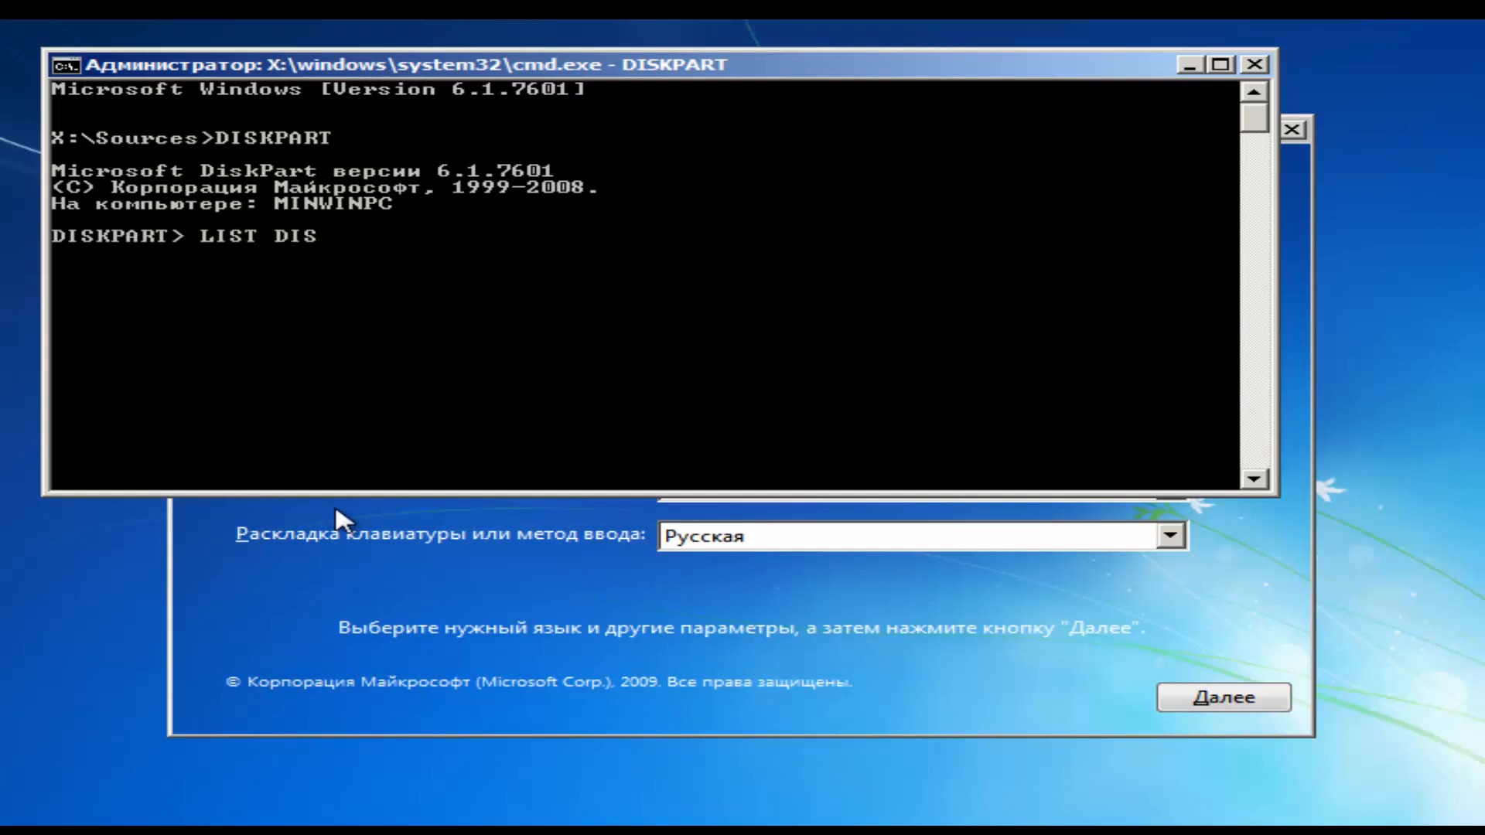
key(enter)
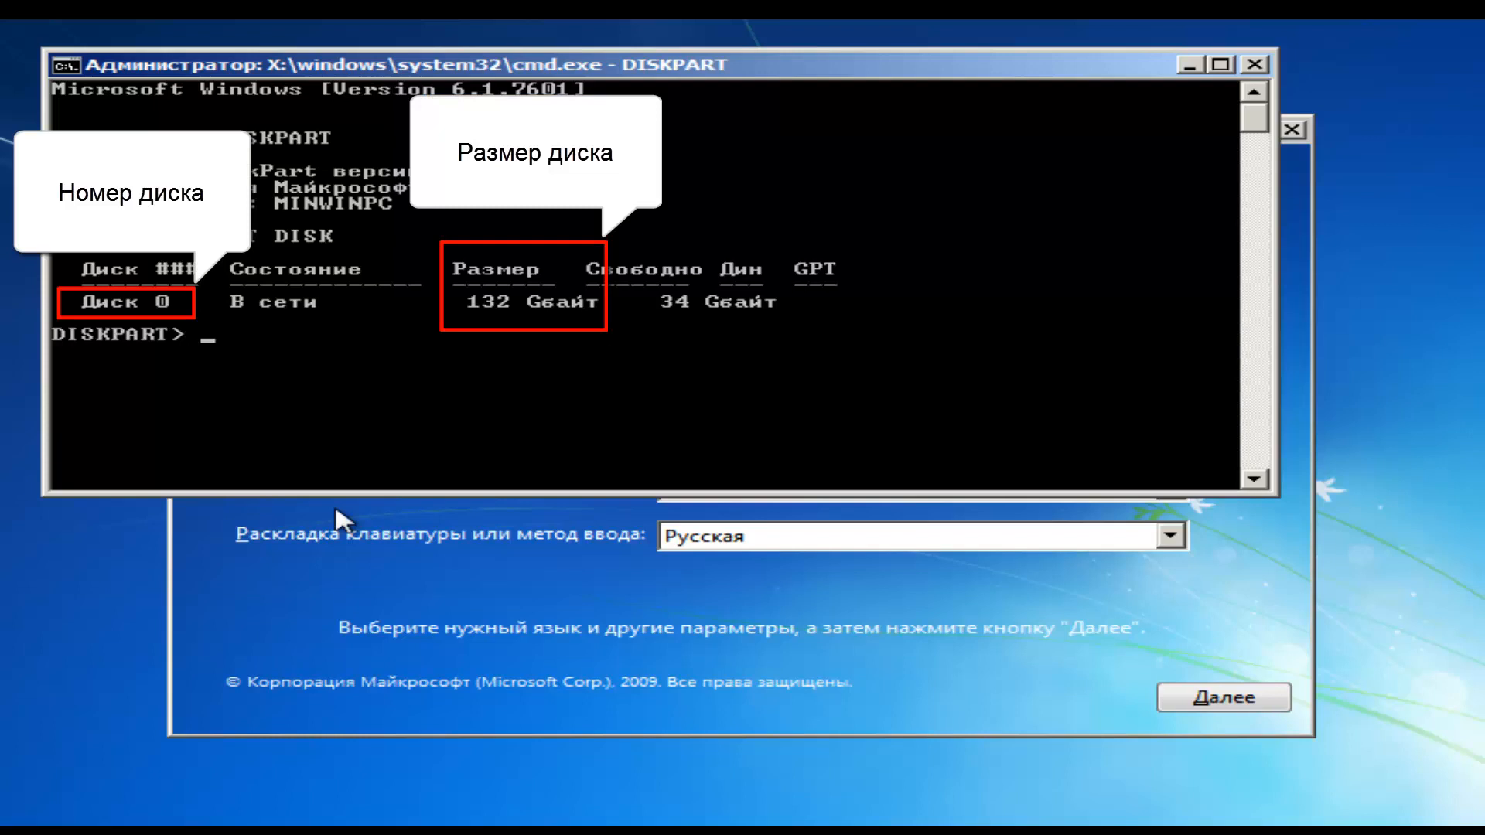
- Select Disk 0 (132 GB) and issue the CLEAN command
text(SELECT)
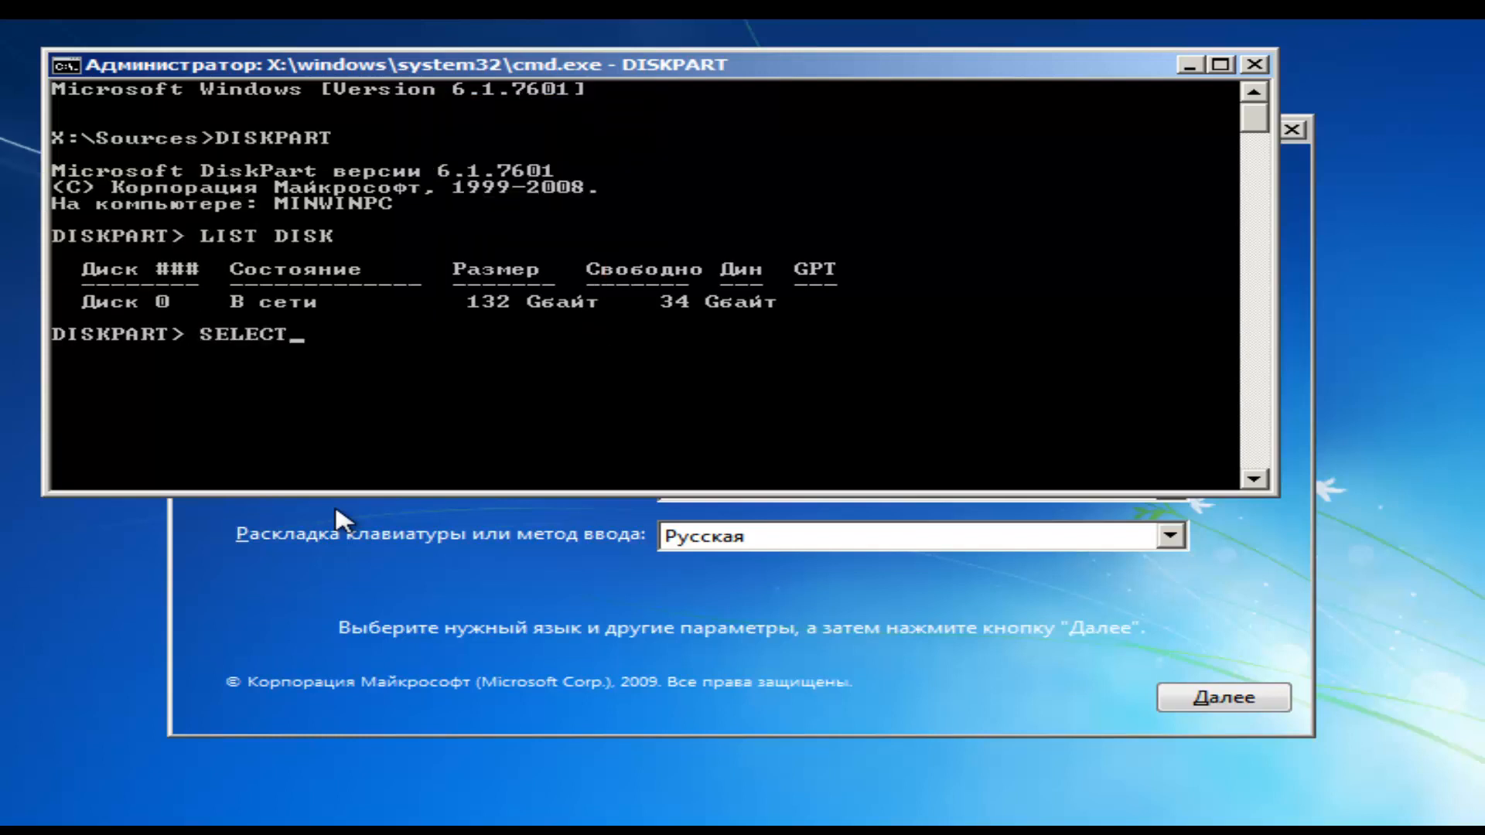
text(DISK 0)
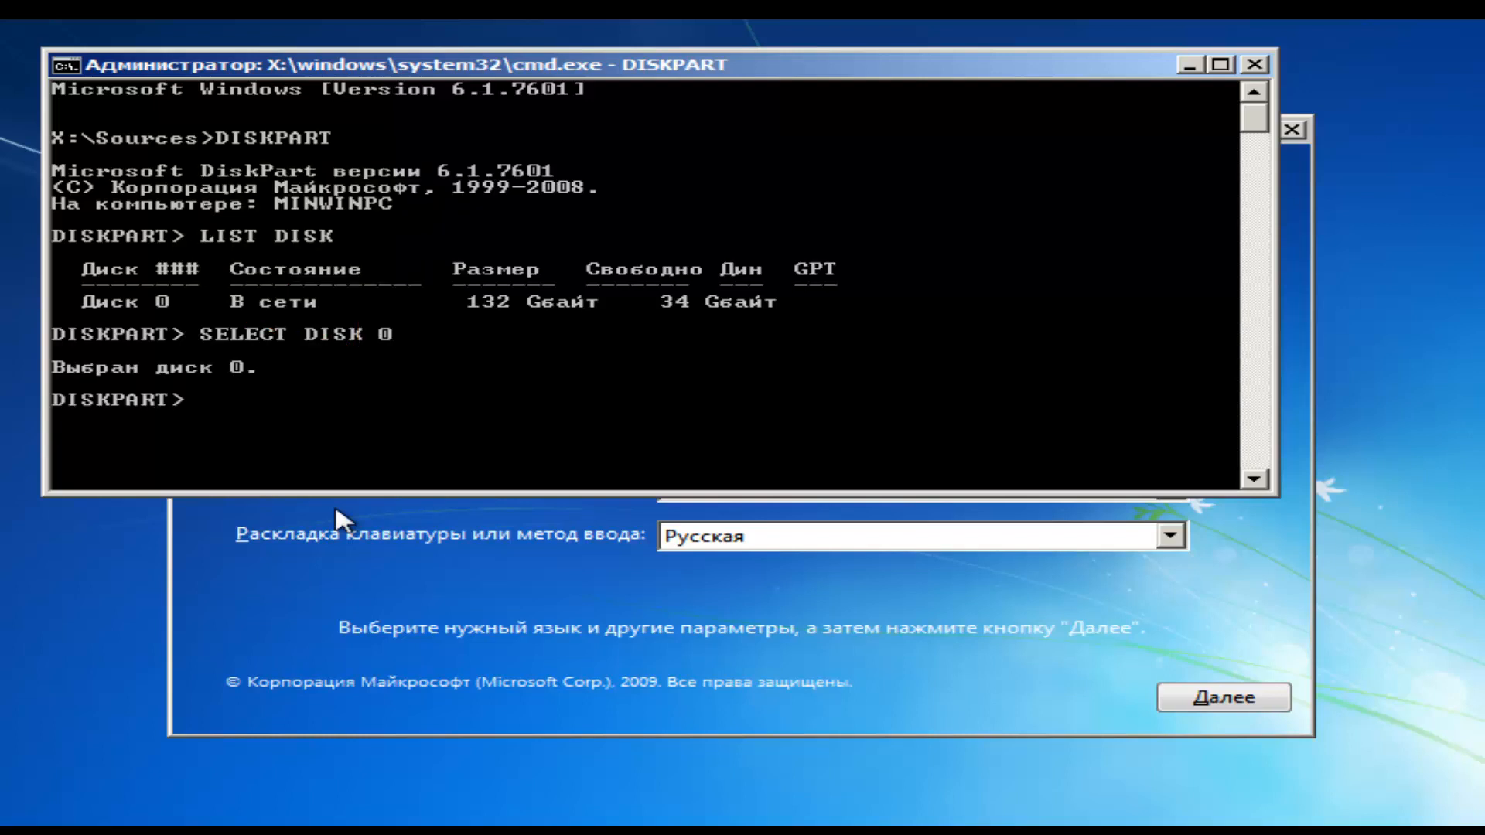
text(CLEAN)
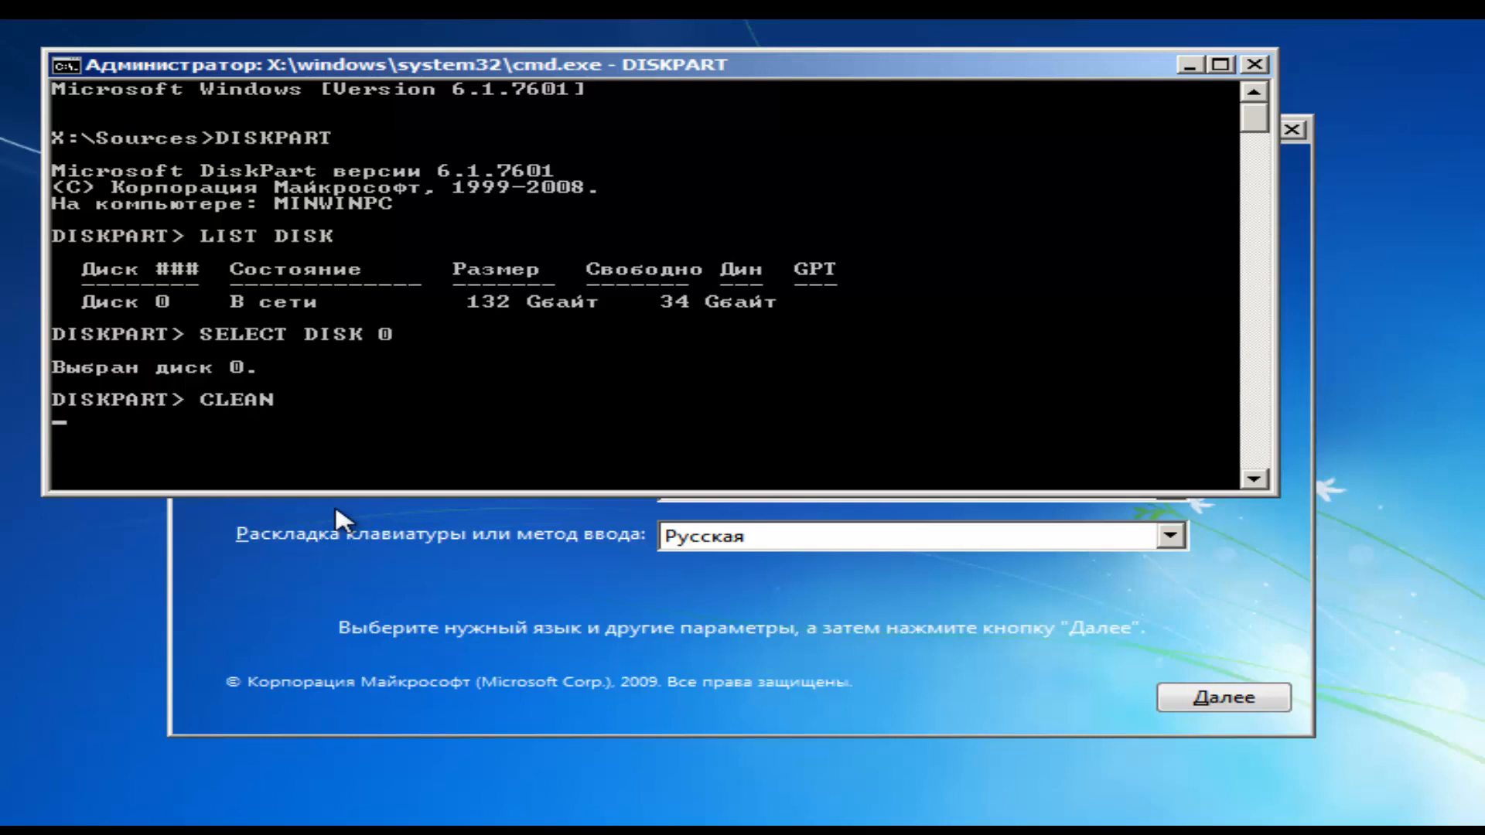
- Finish cleaning Disk 0 and convert it to MBR
text(C)
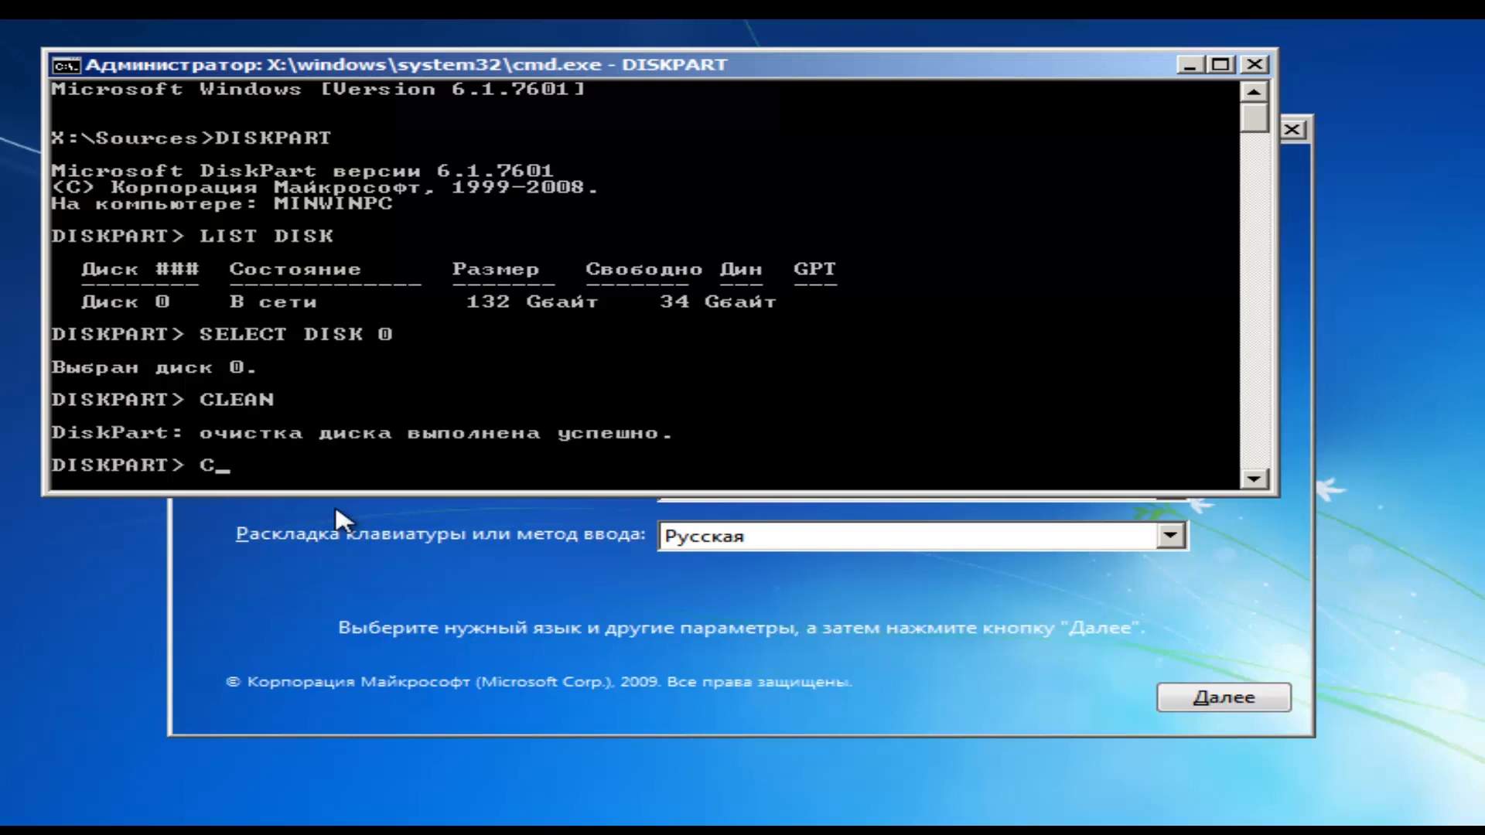
text(ONVERT M)
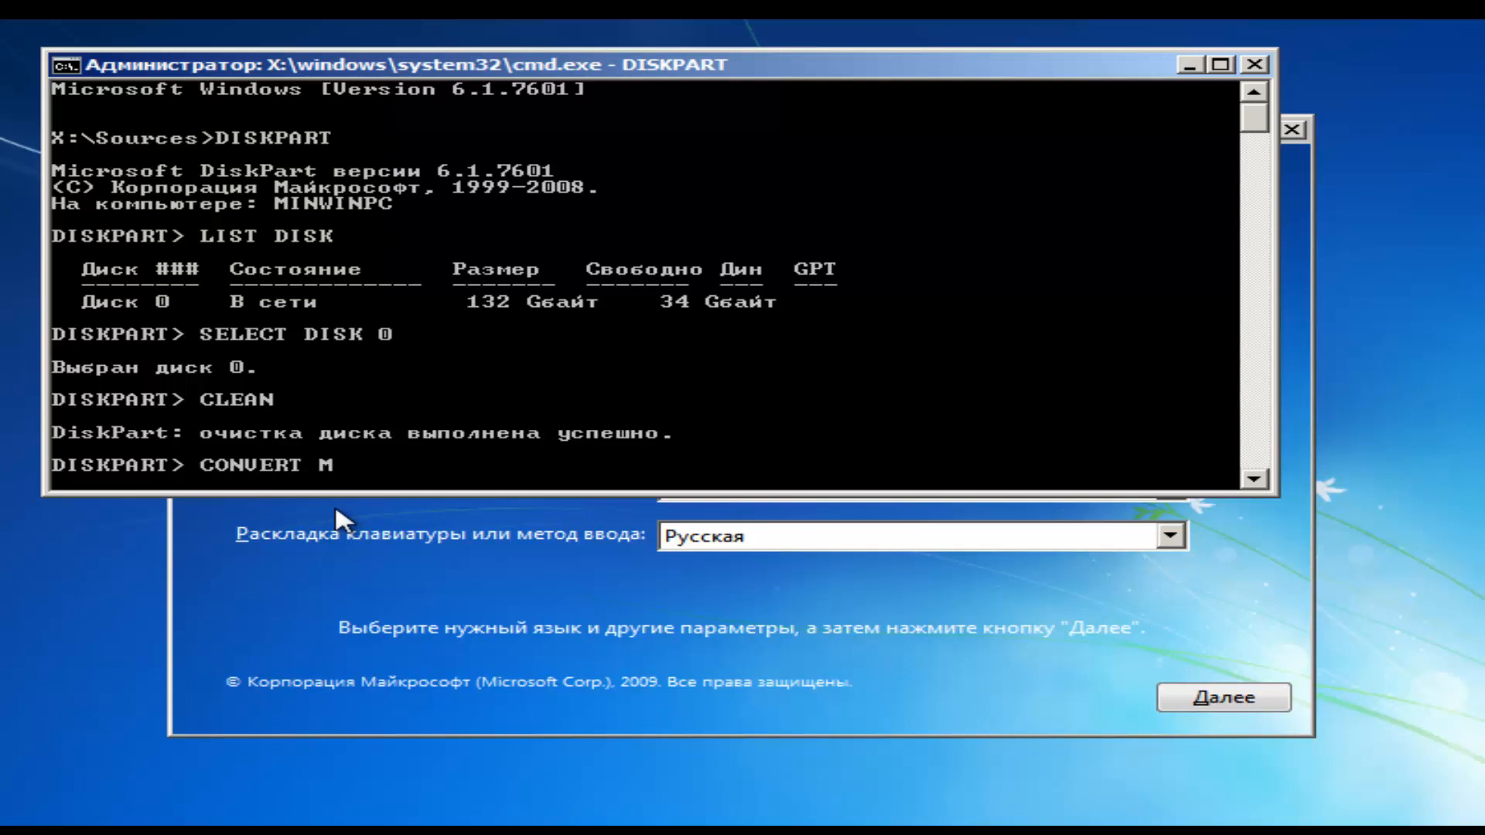
text(BR)
text(CREATE PA)
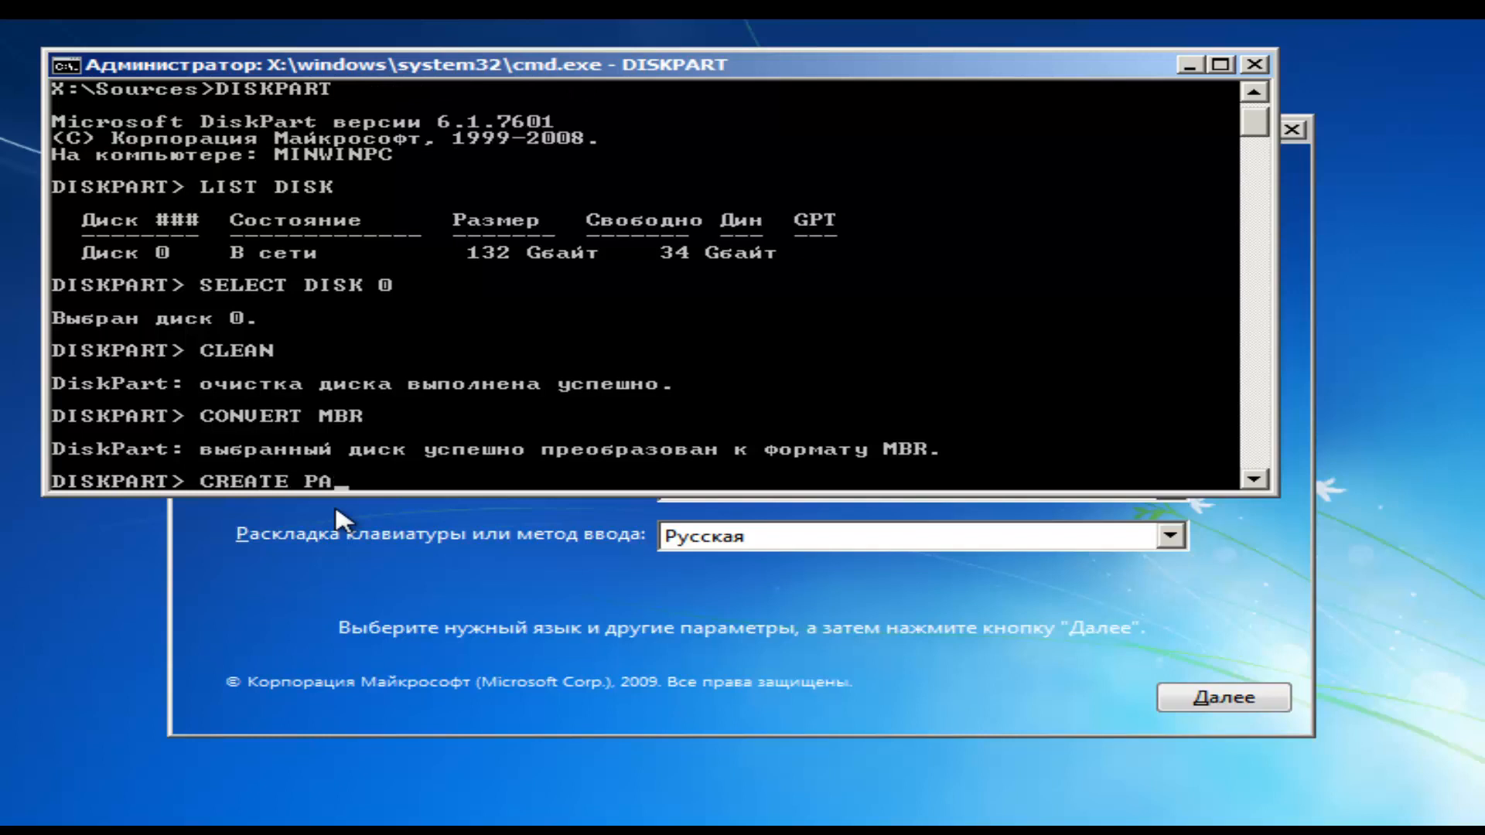
- Create a 100000 MB primary partition on Disk 0
text(RTITI)
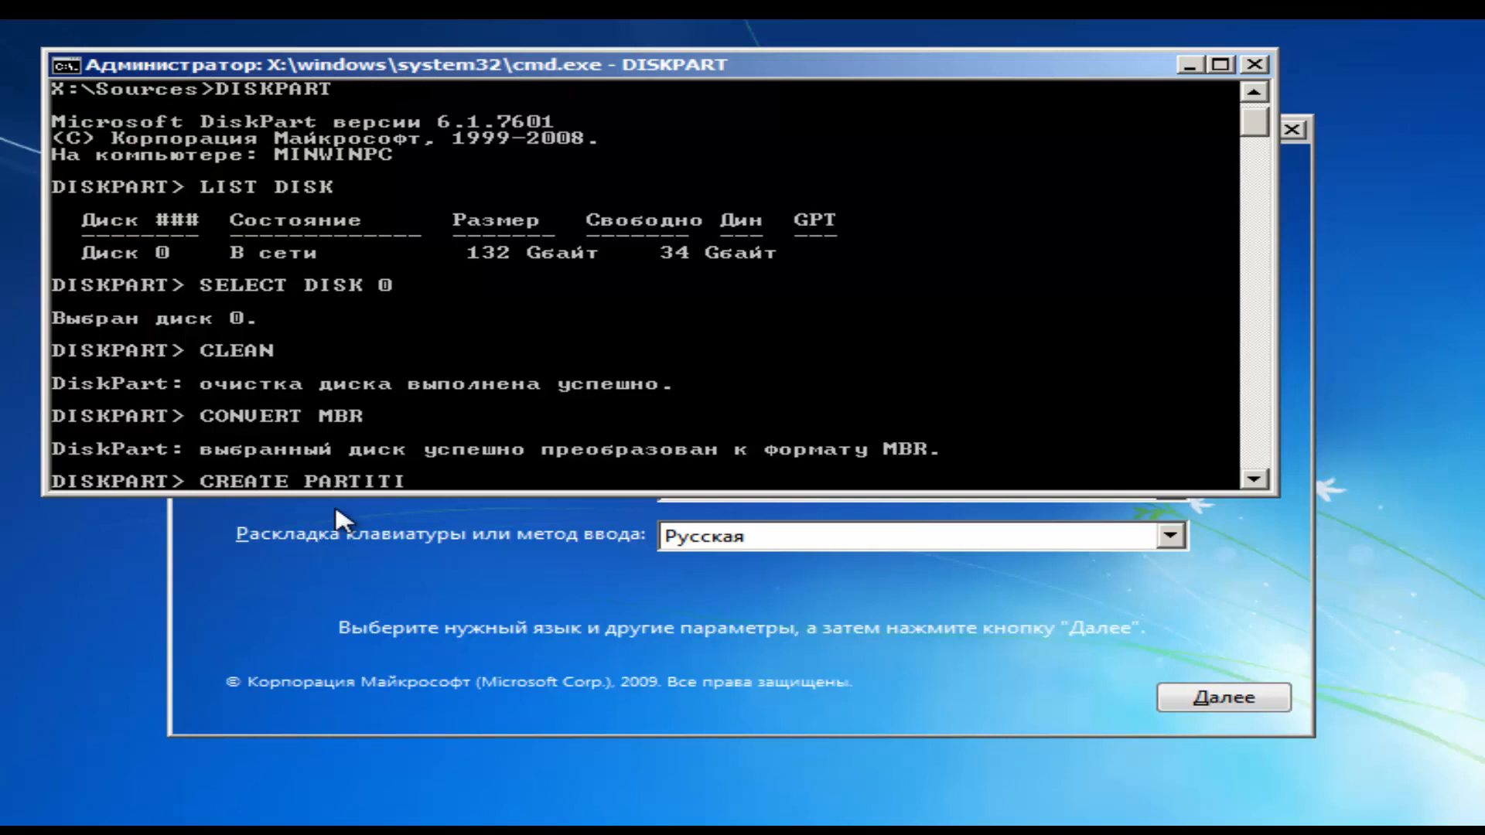
text(ON)
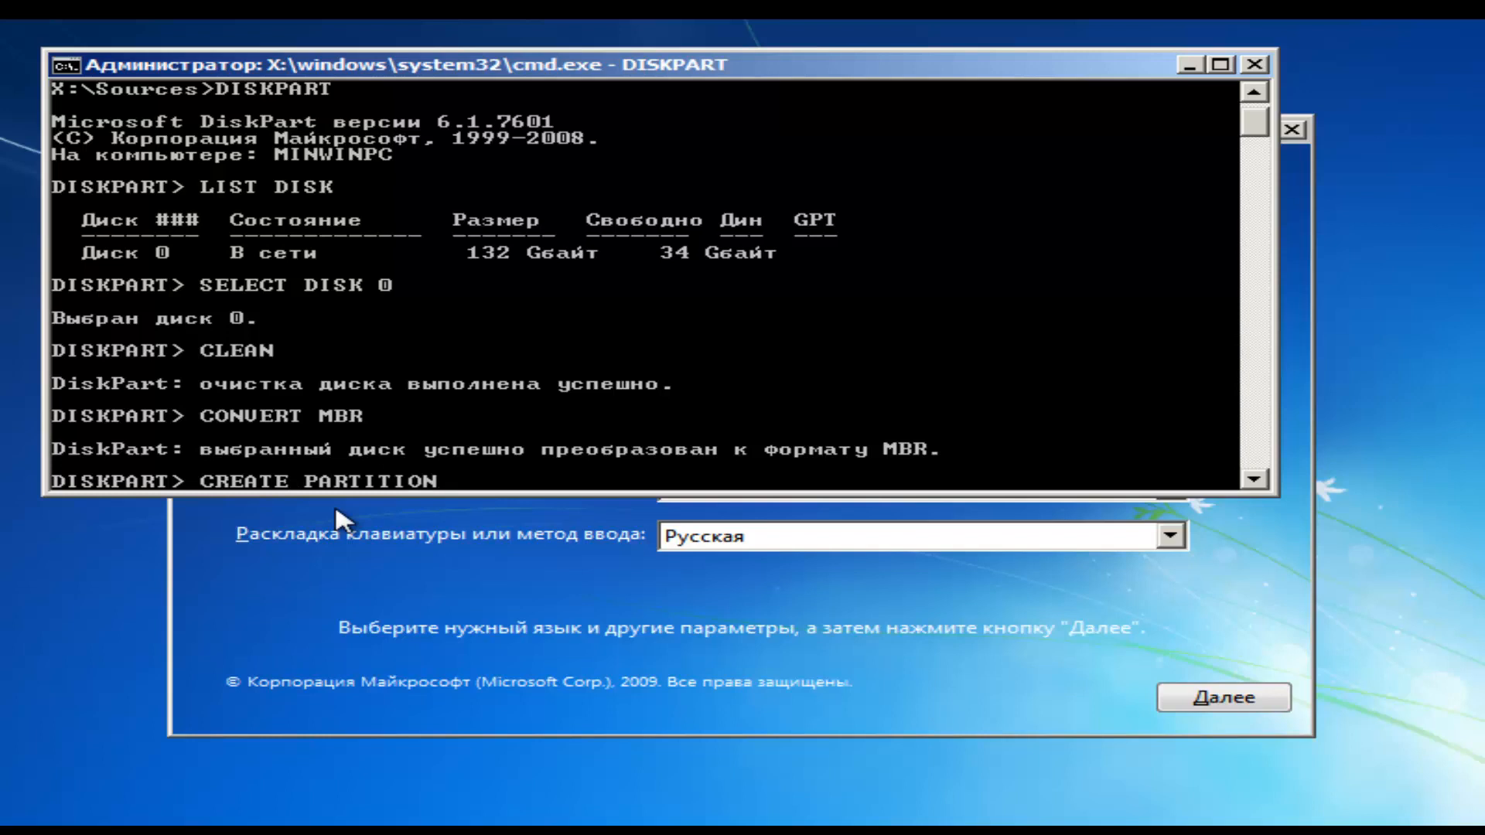
text(PRIMA)
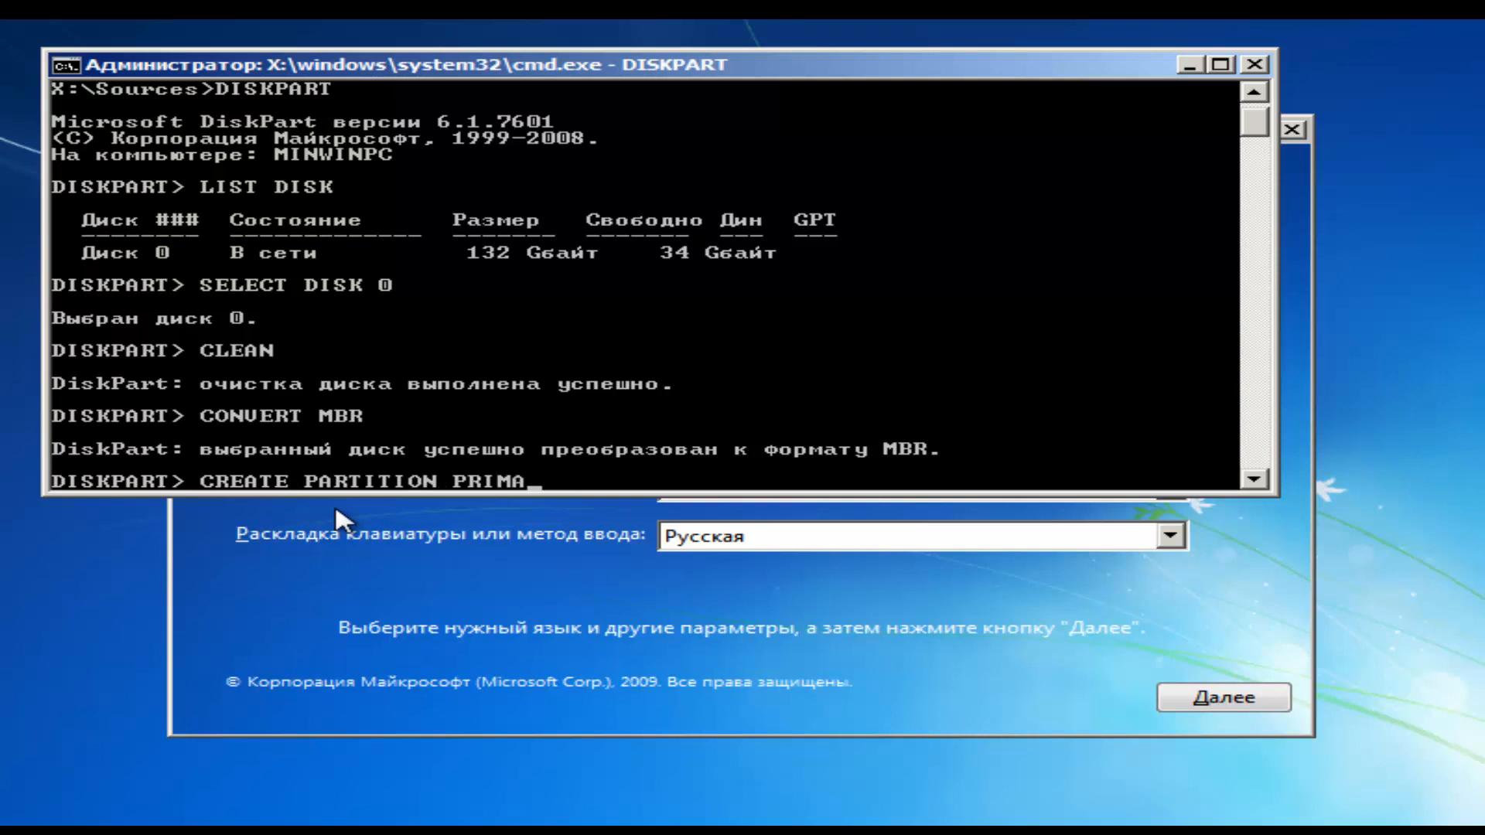
text(RY)
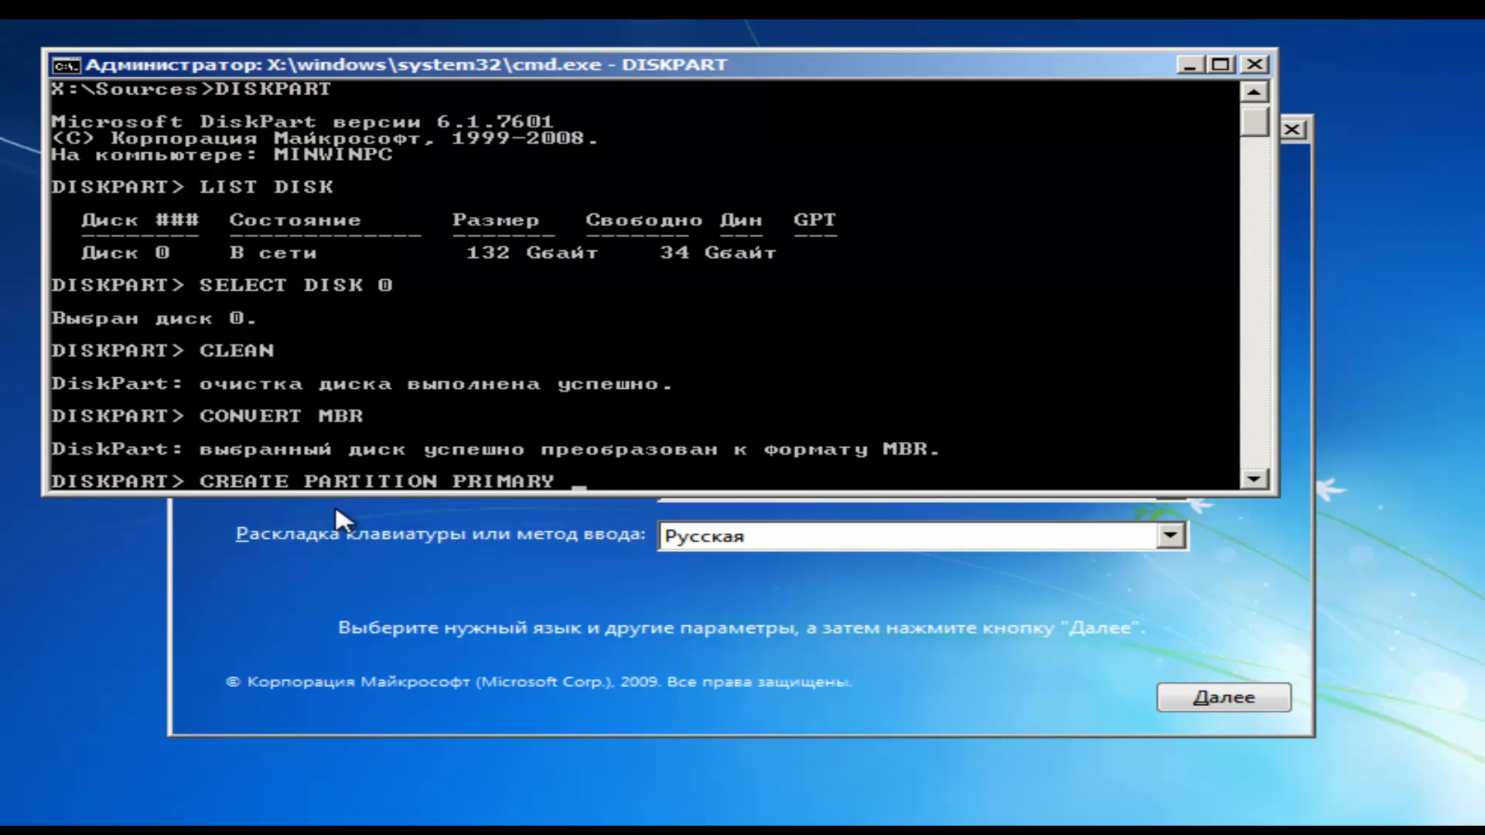
text(SIZE)
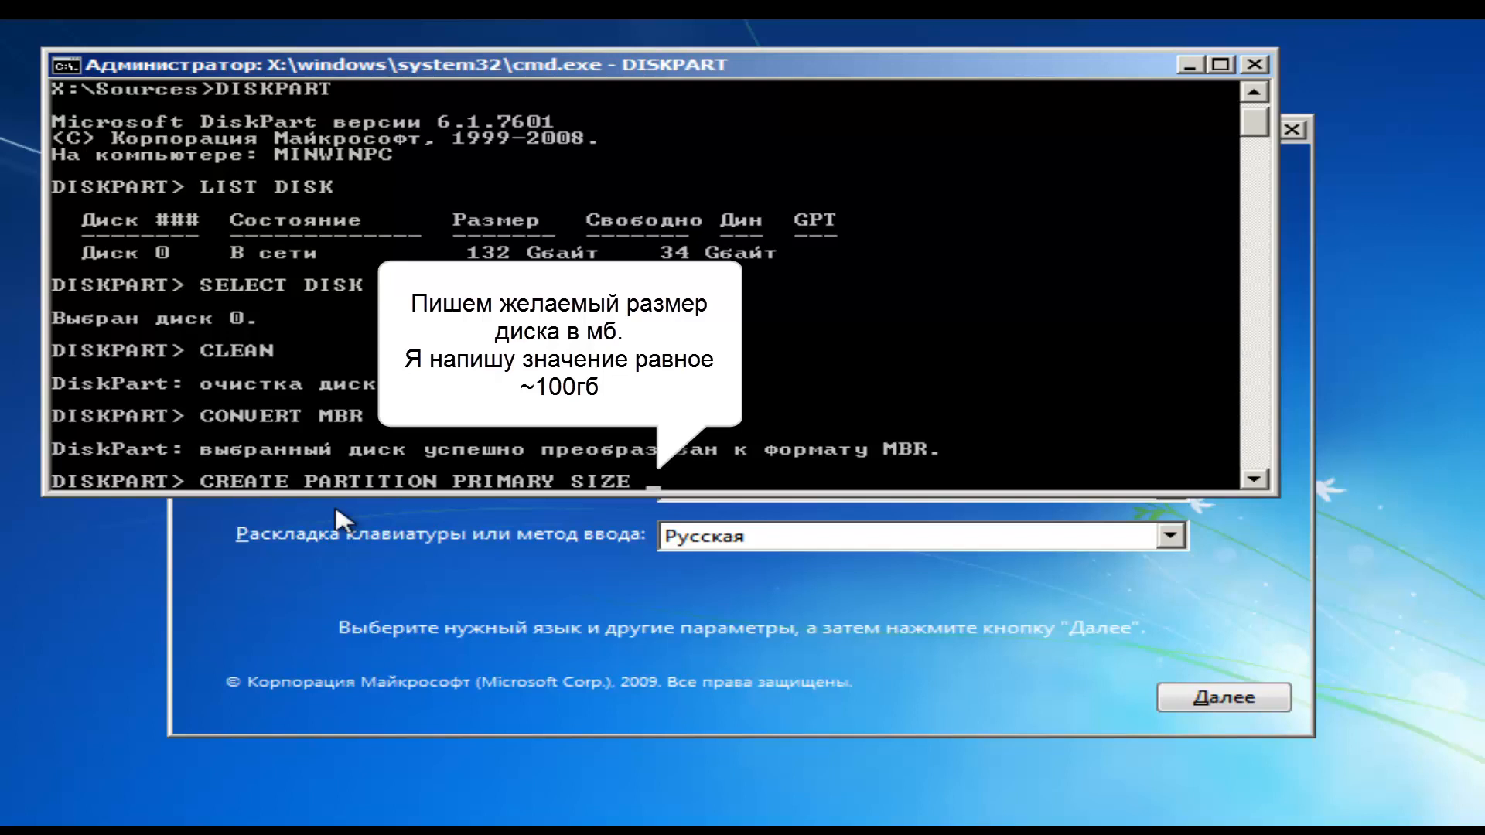
text(100000)
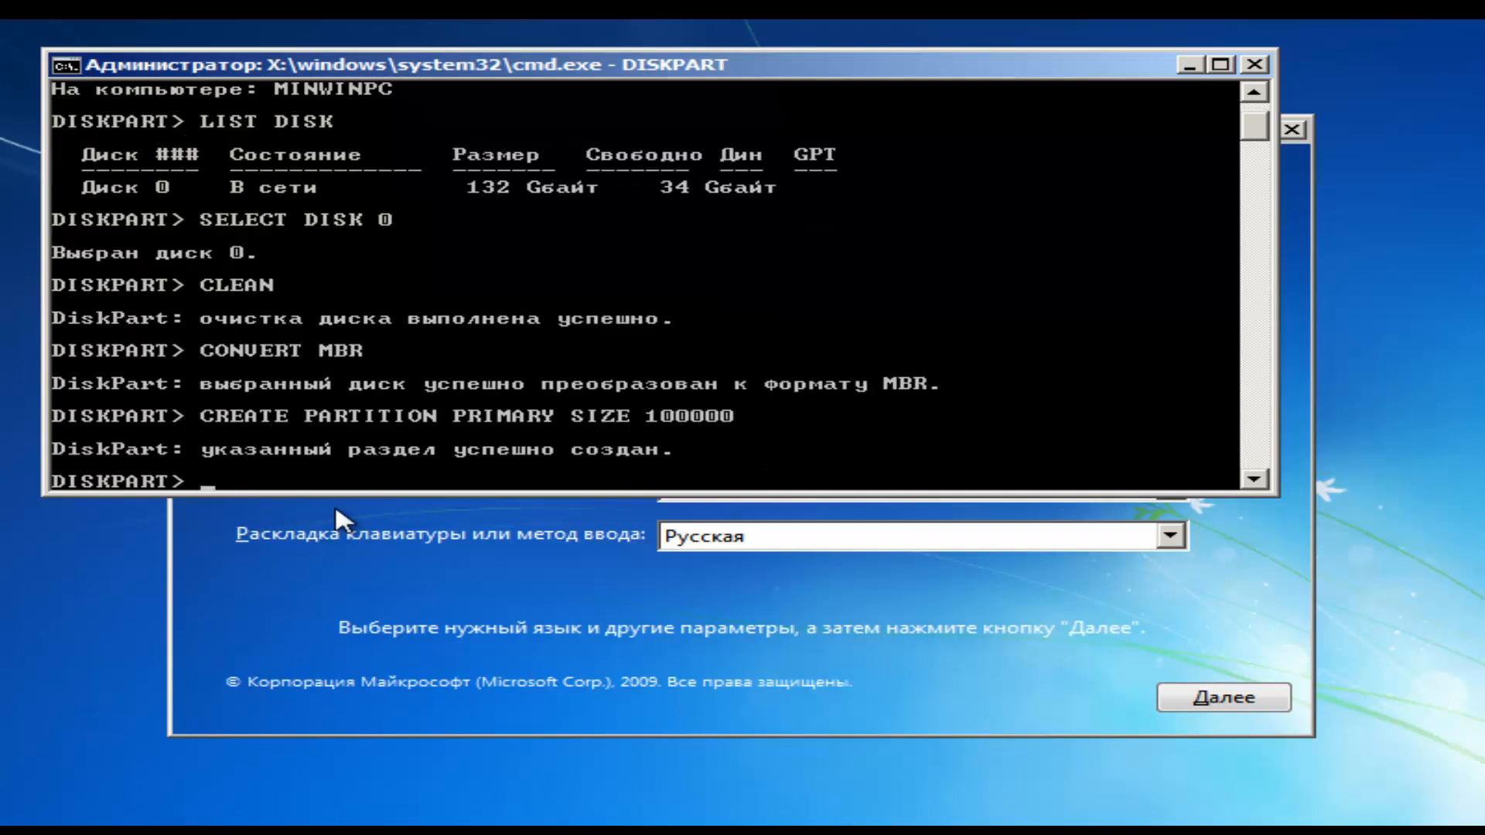
- Quick-format the partition as NTFS labelled SYSTEM, then exit DiskPart and cmd.exe
text(FORMAT)
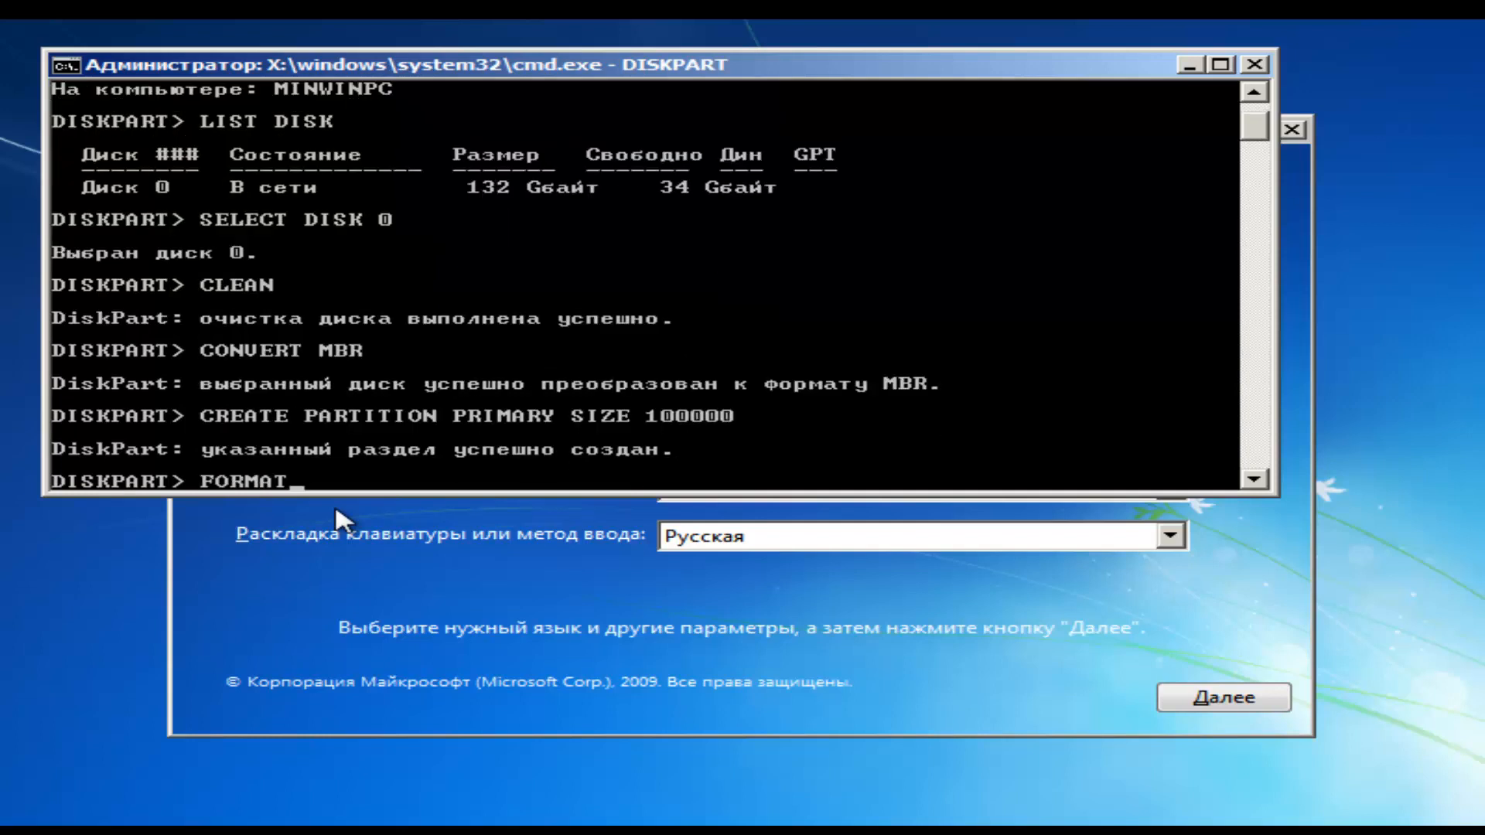
text(FS NTFS LABE)
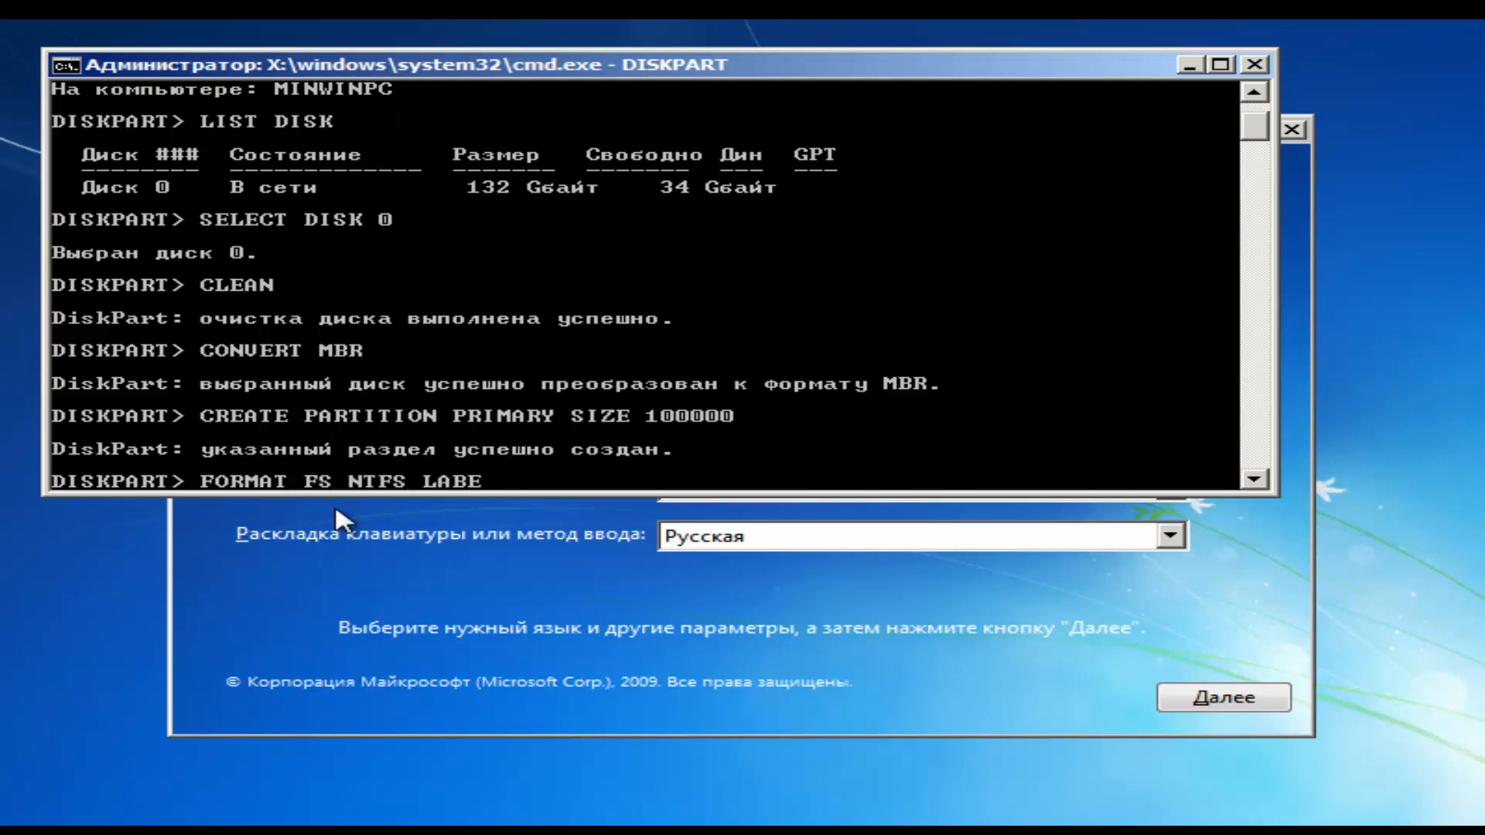
text(L "SYS)
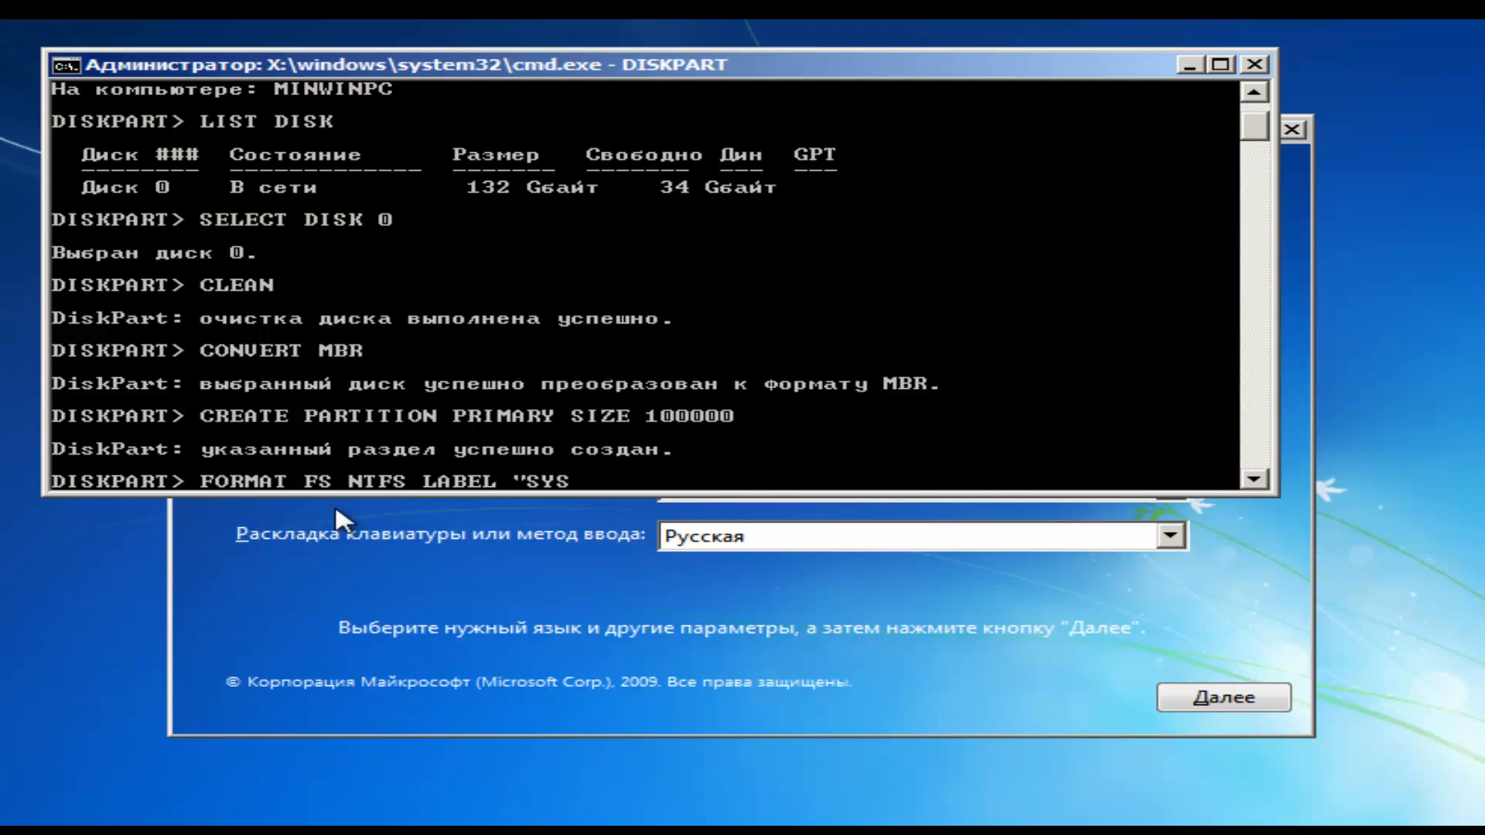
text(TEM)
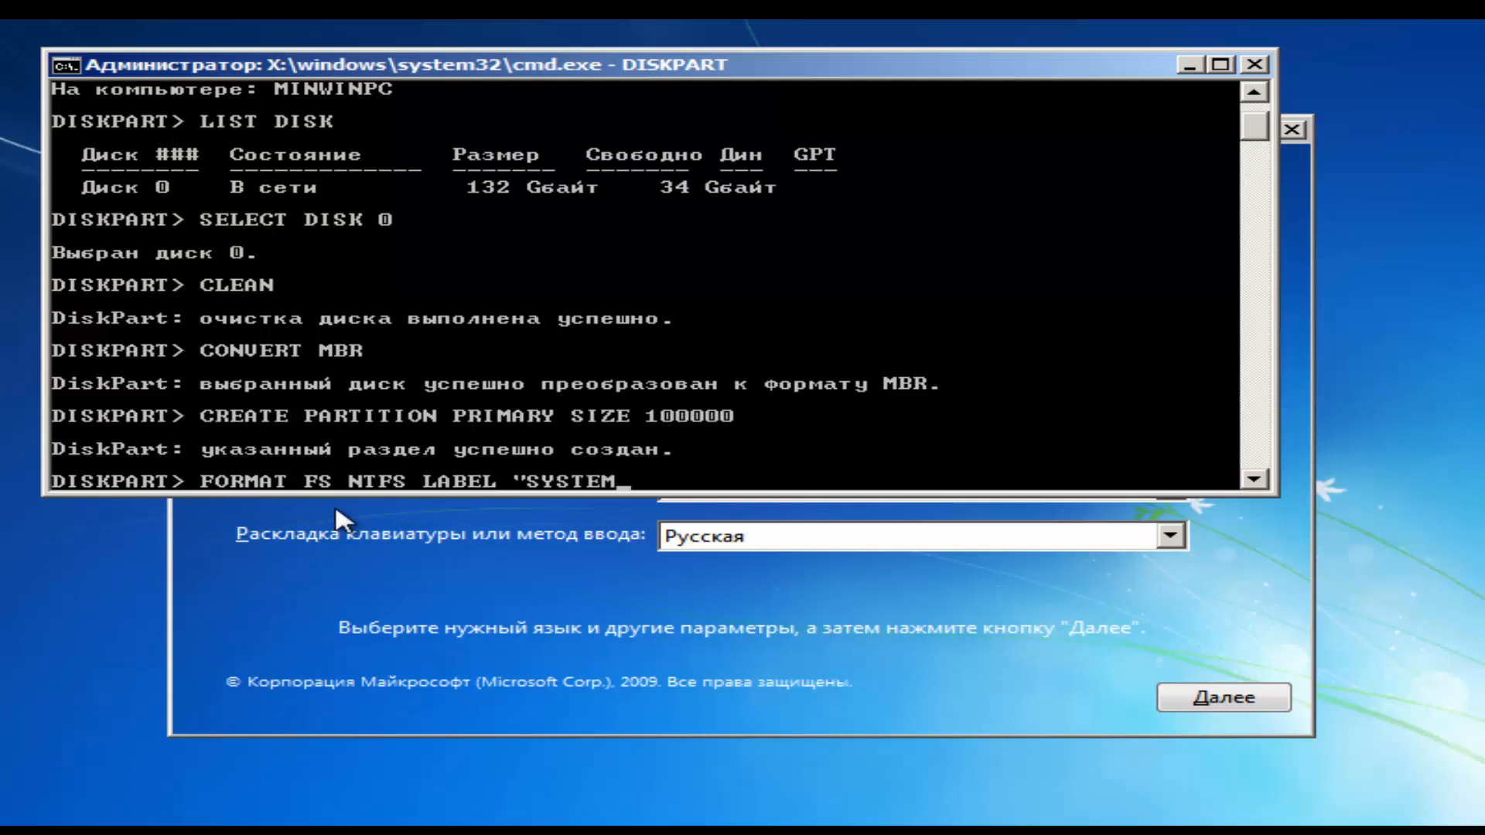
text(QUICK)
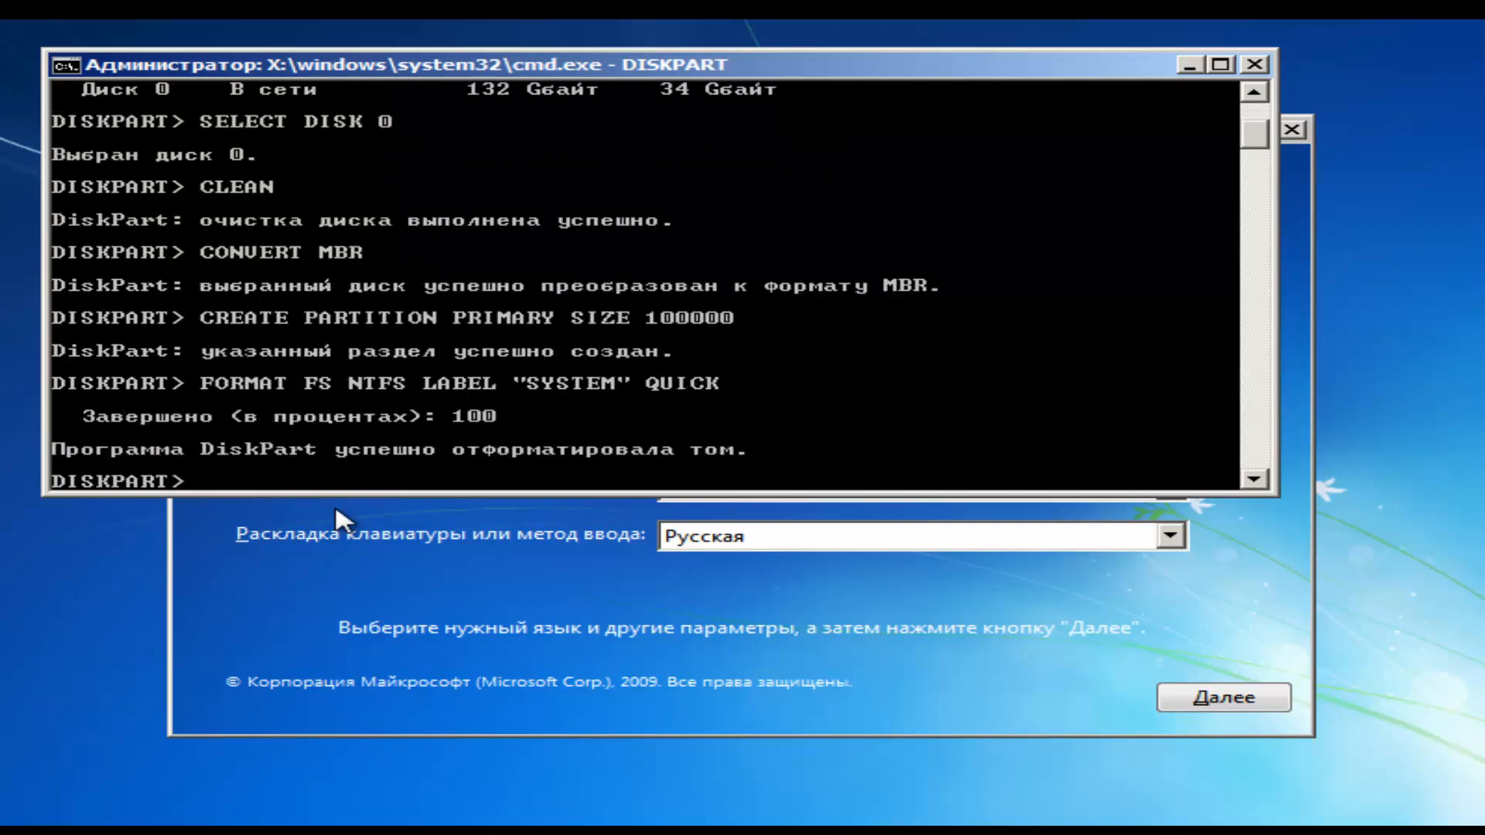
text(EXIT)
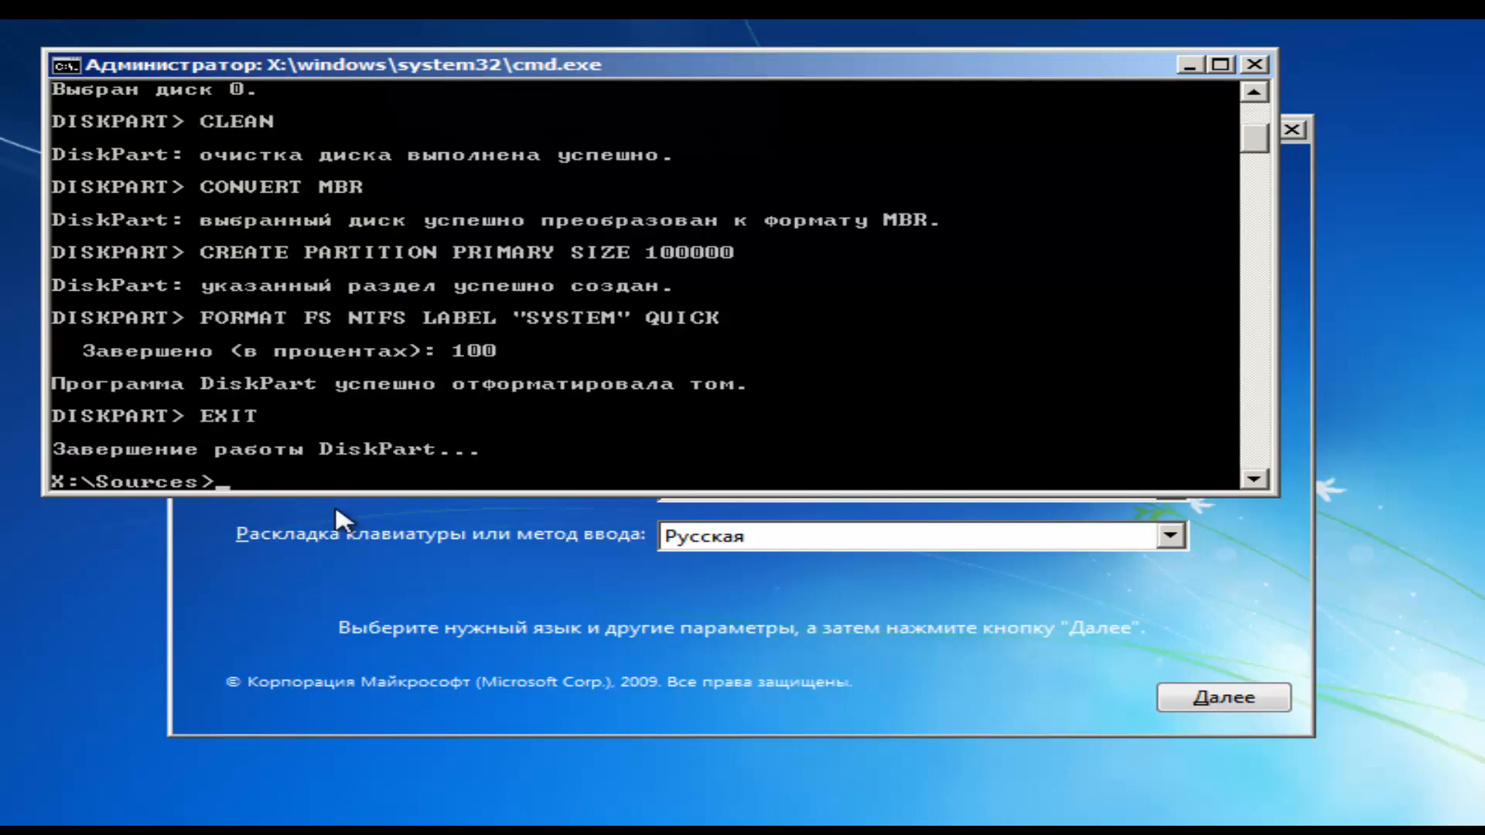
text(EXI)
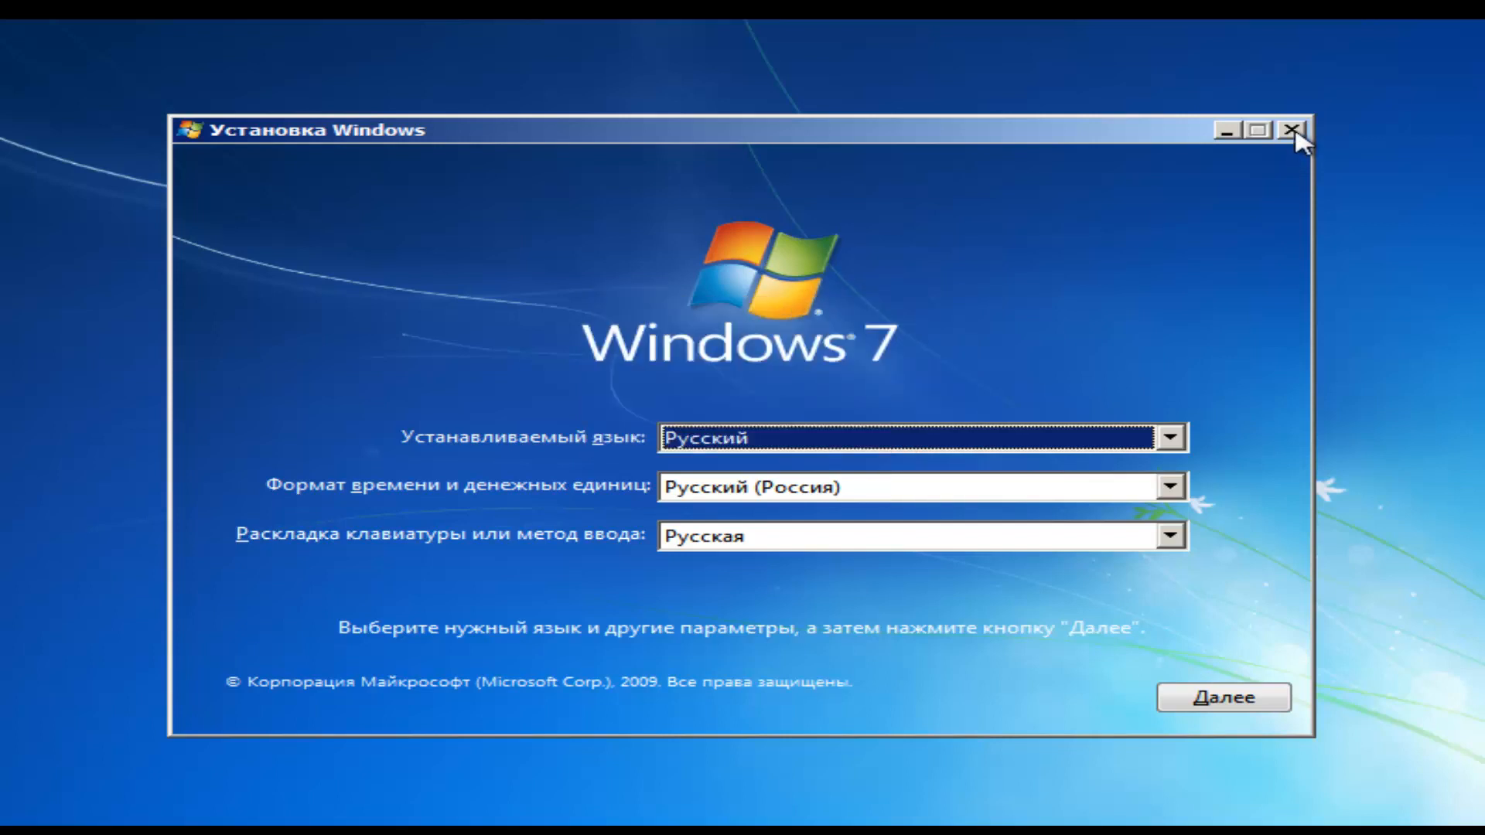
- Cancel and restart Setup, then start the Windows installation with Установить
click(1292, 130)
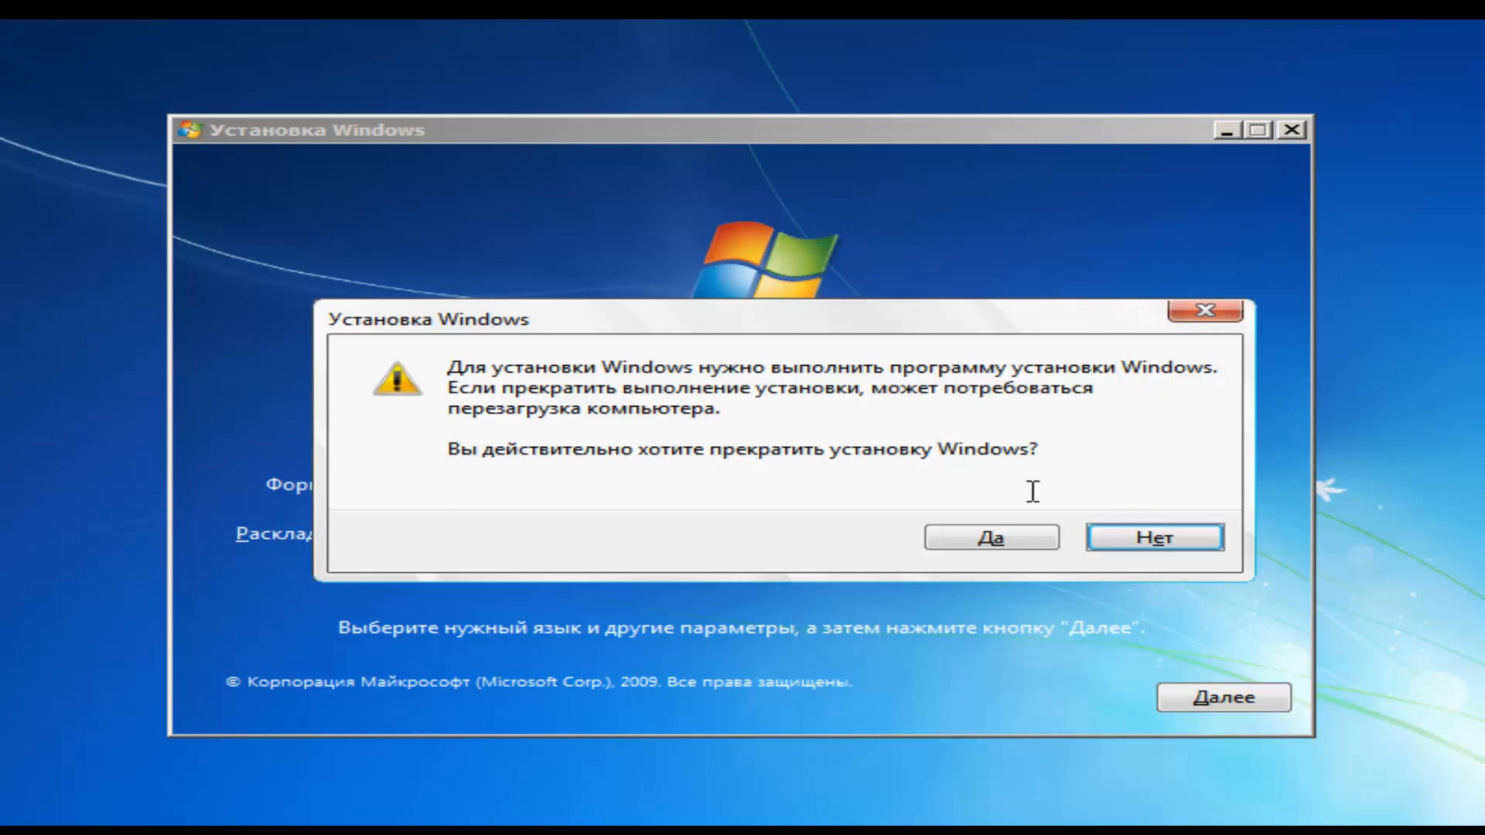
click(991, 538)
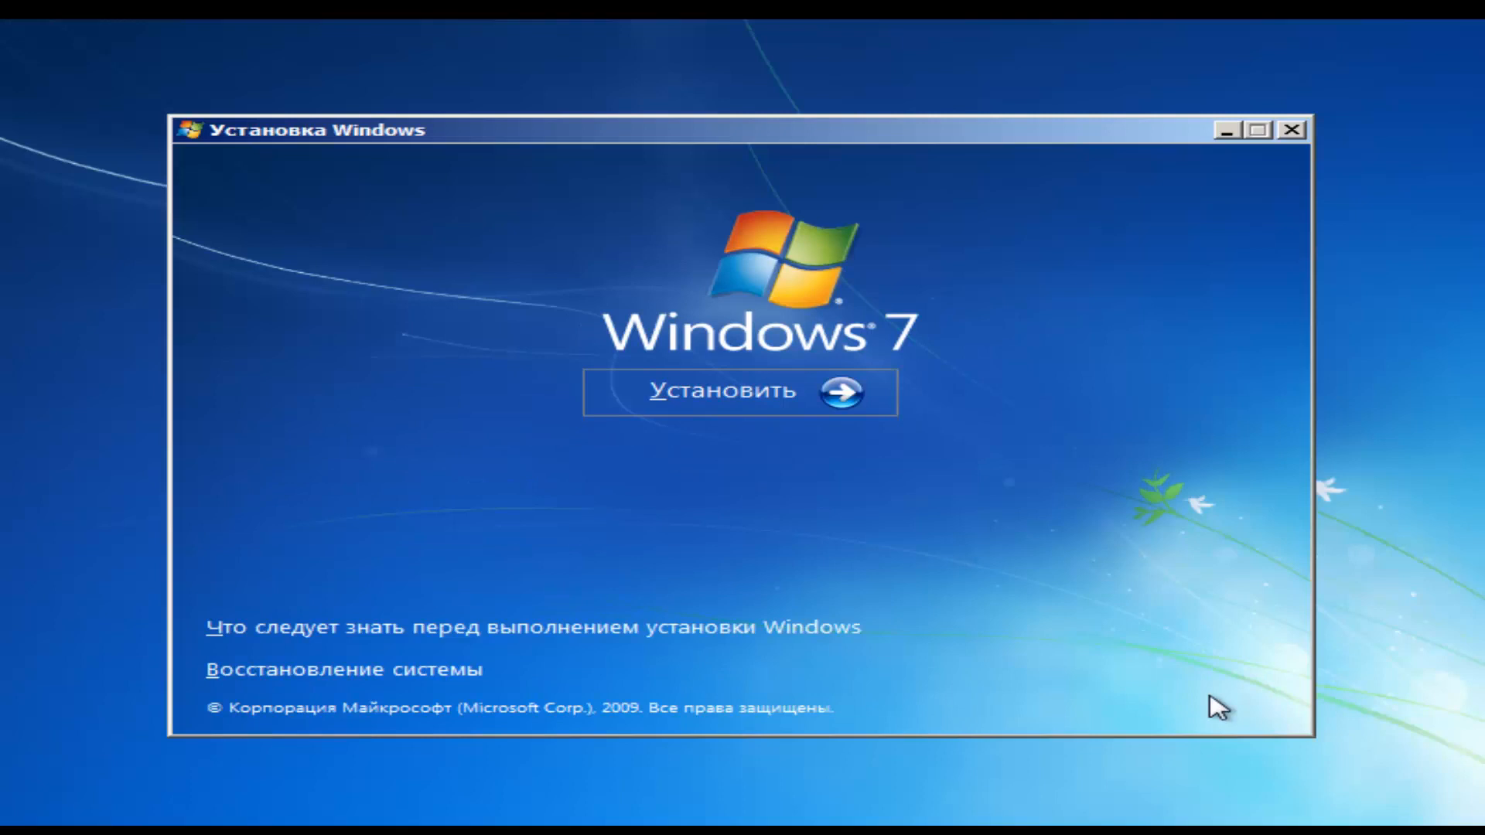
click(739, 391)
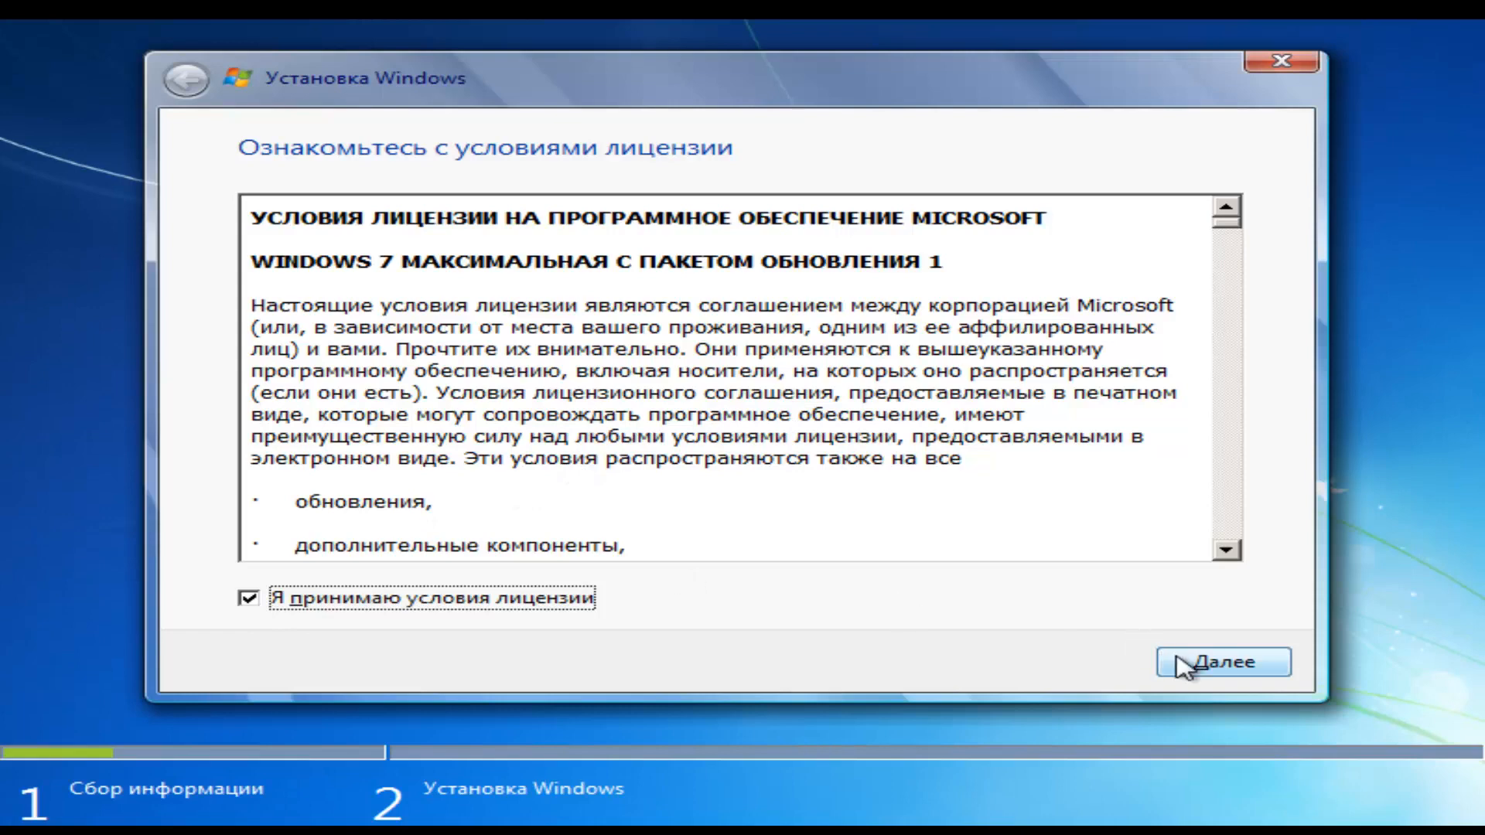
- Continue past the license and install onto 'Диск 0 Раздел 1: SYSTEM'
click(1223, 662)
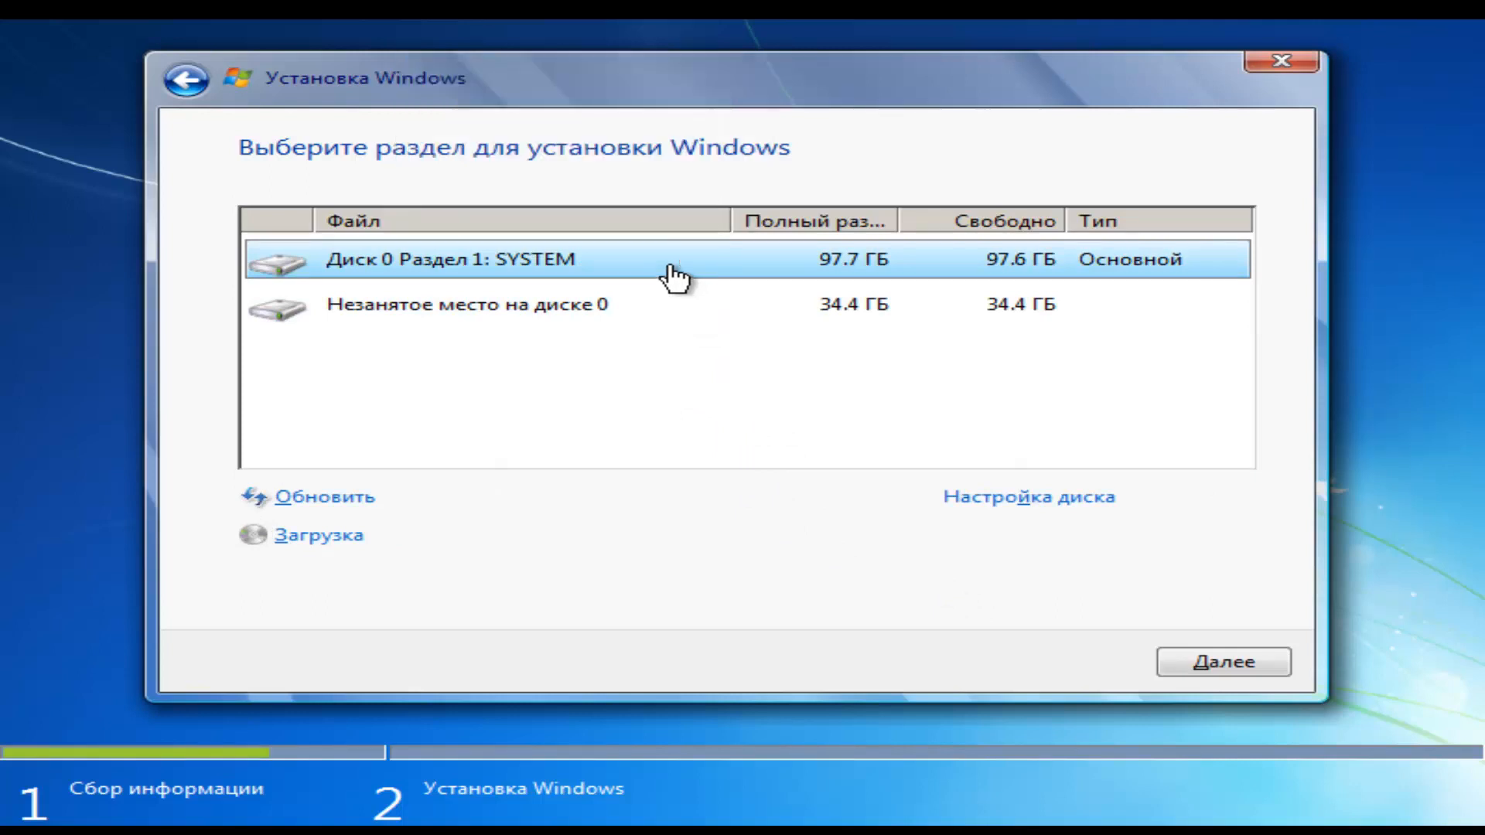
click(1223, 661)
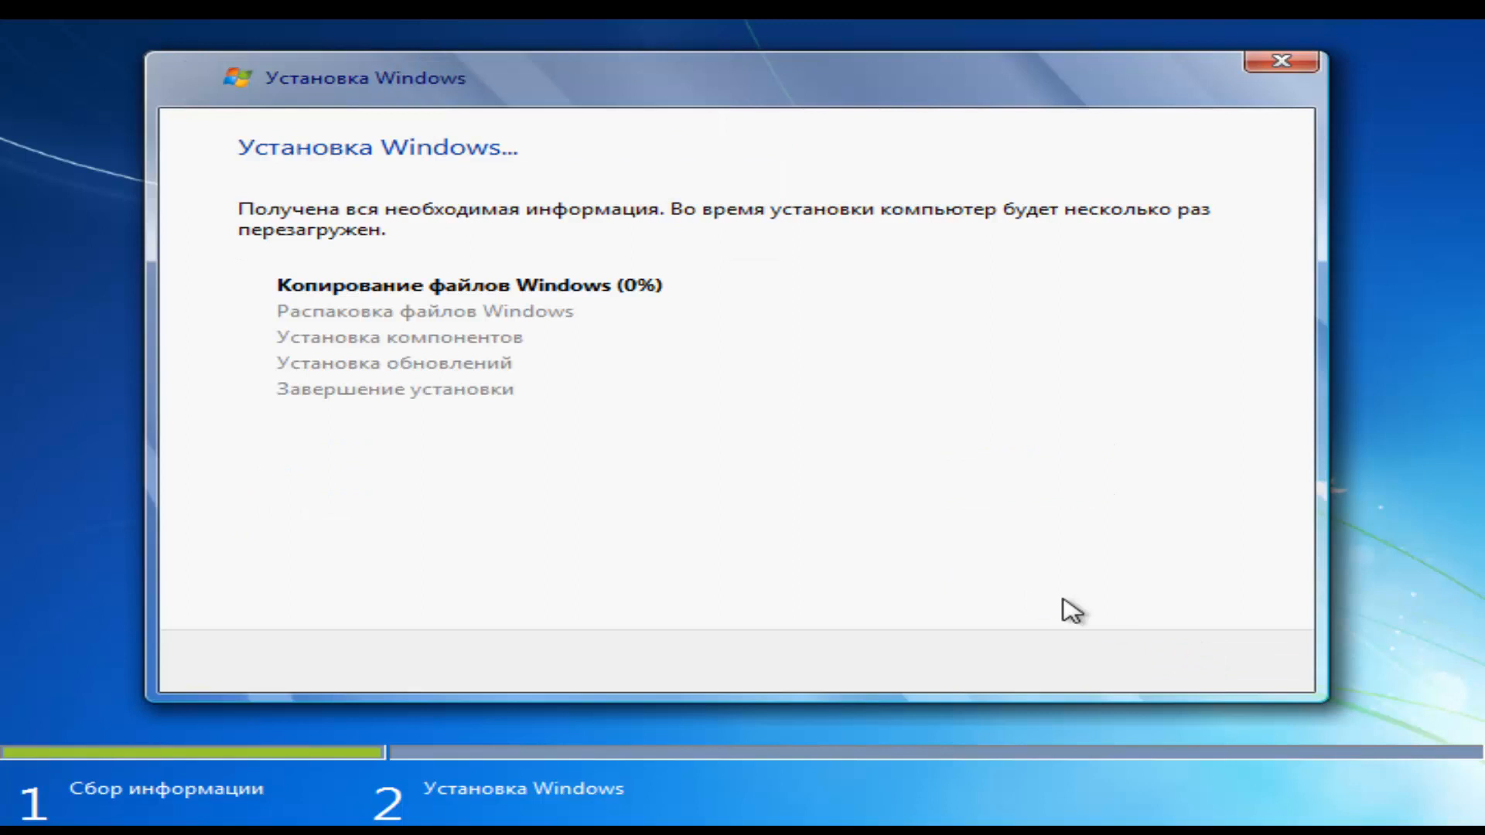